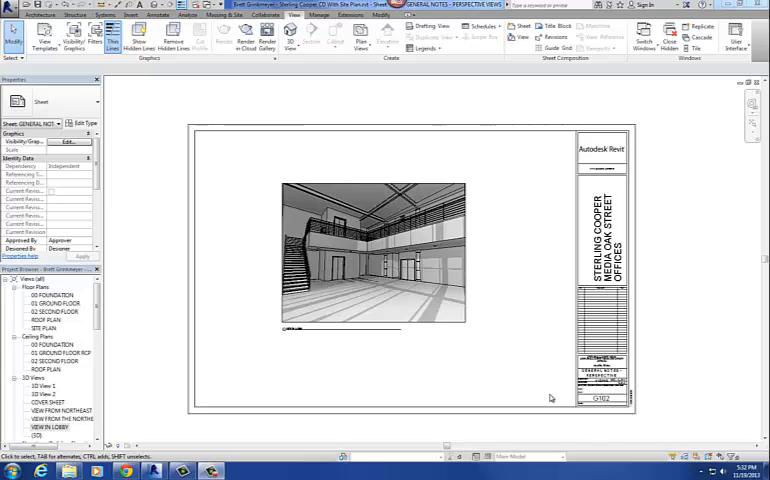
pyautogui.moveTo(514, 391)
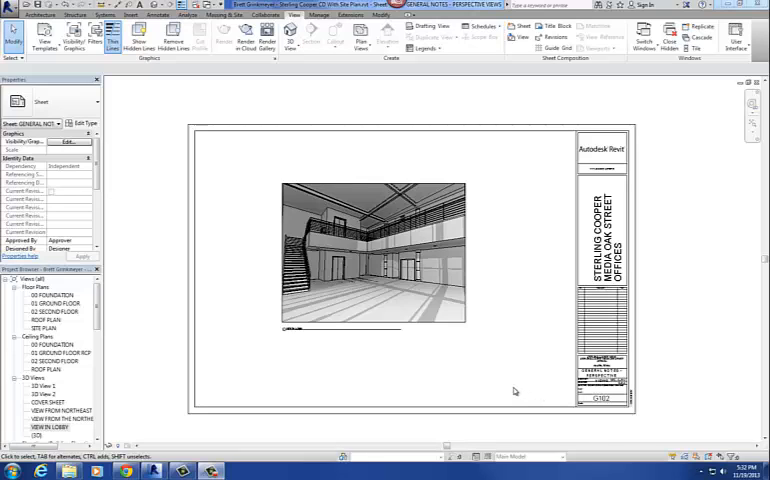
pyautogui.moveTo(543, 383)
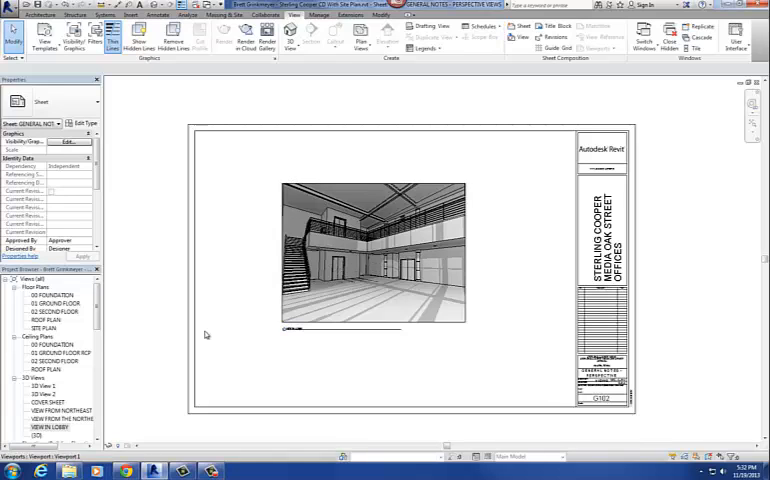
# - Open the VIEW FROM NORTHEAST and VIEW IN LOBBY 3D views, then VIEW FROM THE NORTHEAST
pyautogui.click(62, 409)
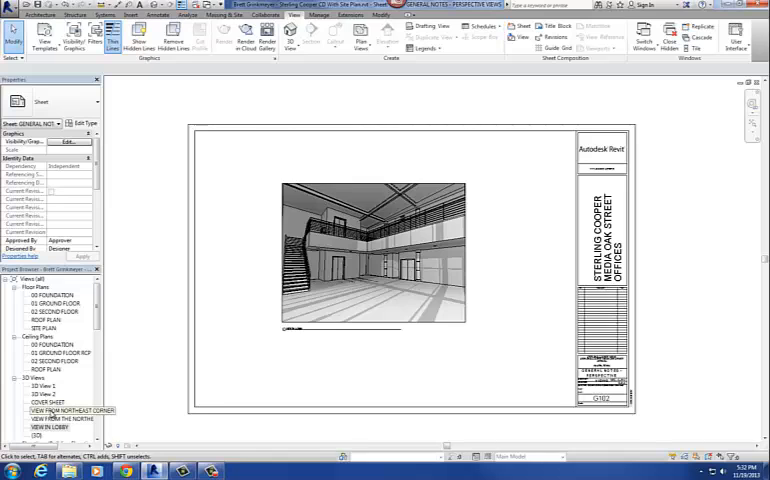
pyautogui.doubleClick(67, 410)
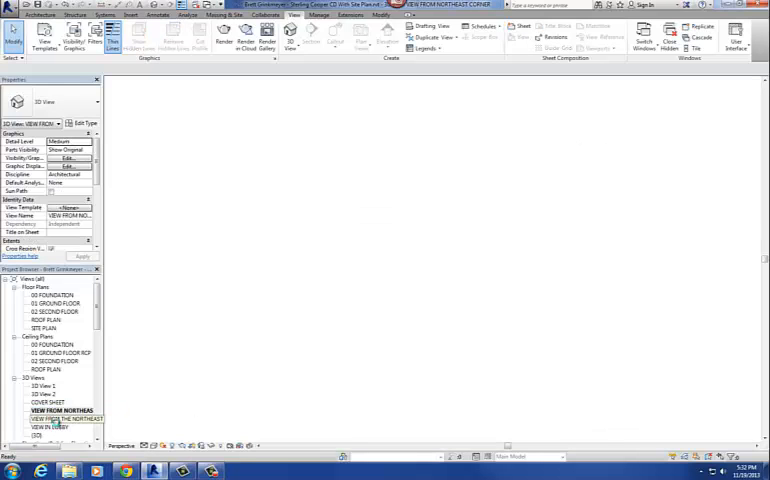
pyautogui.doubleClick(62, 418)
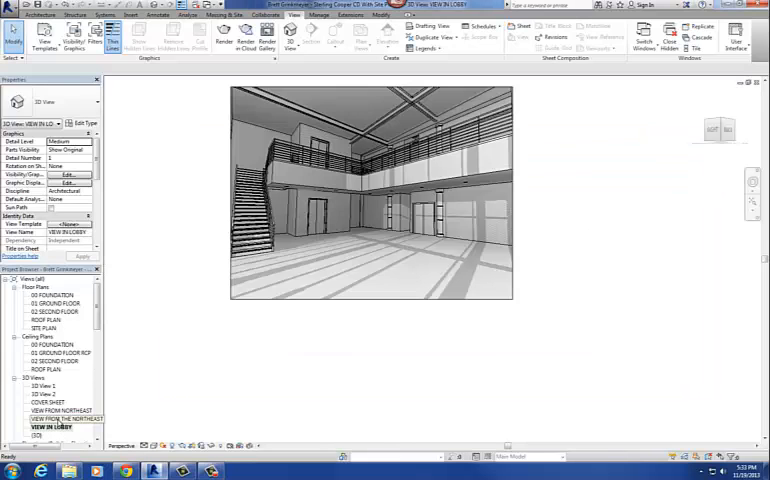
pyautogui.doubleClick(64, 419)
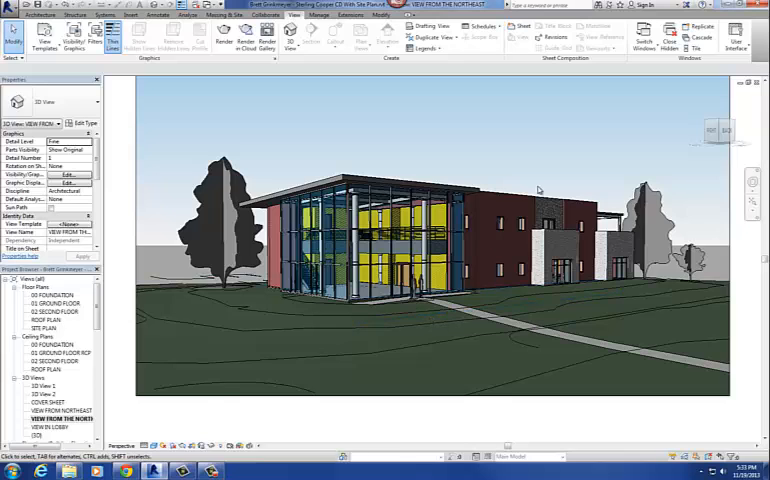
# - Select an exterior brick wall and open its Masonry - Brick layer material from the type structure
pyautogui.click(500, 210)
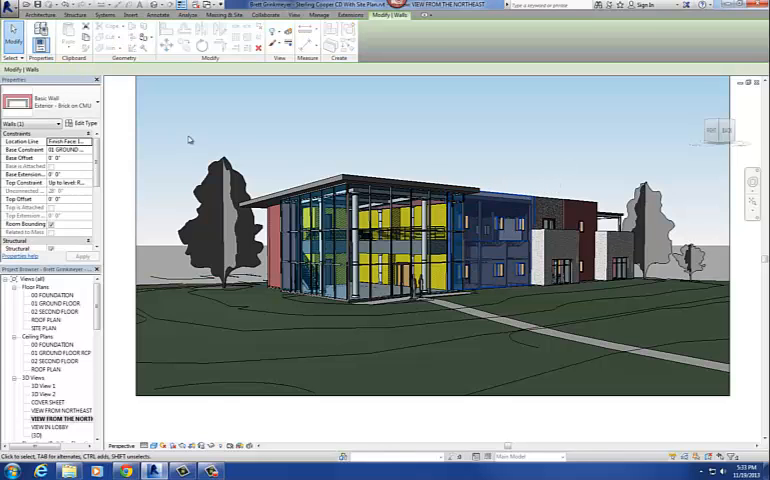
pyautogui.click(85, 123)
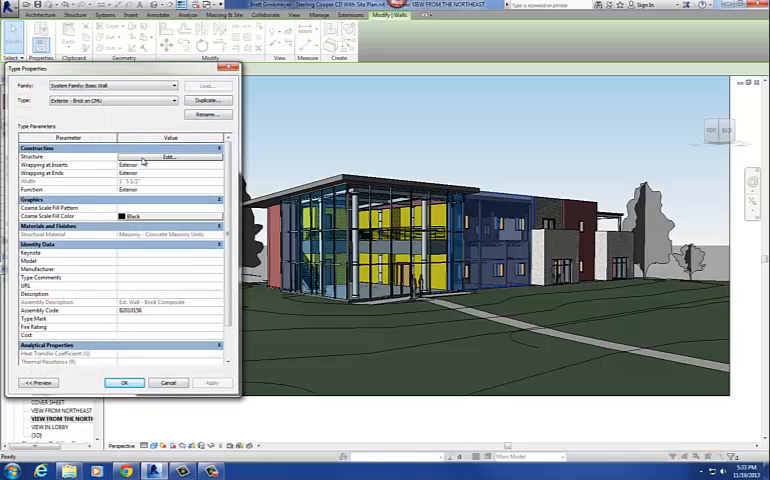
pyautogui.click(167, 157)
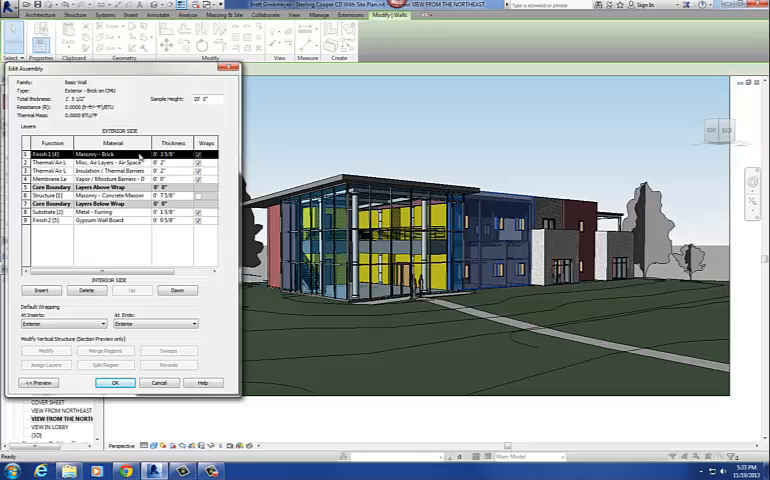
pyautogui.click(113, 155)
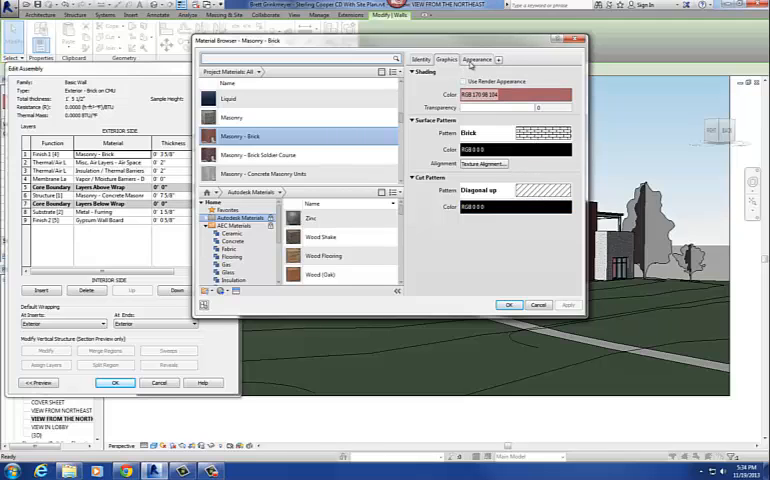
# - On the Appearance tab, compare plain Masonry with the Masonry - Brick appearance
pyautogui.click(478, 60)
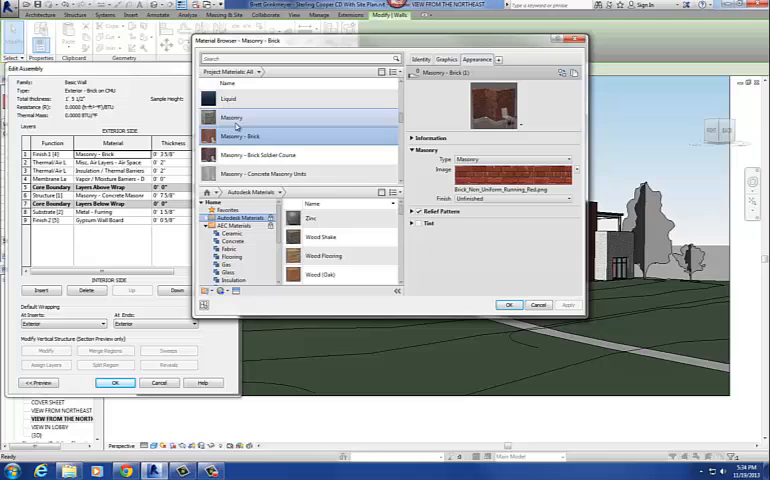
pyautogui.click(232, 118)
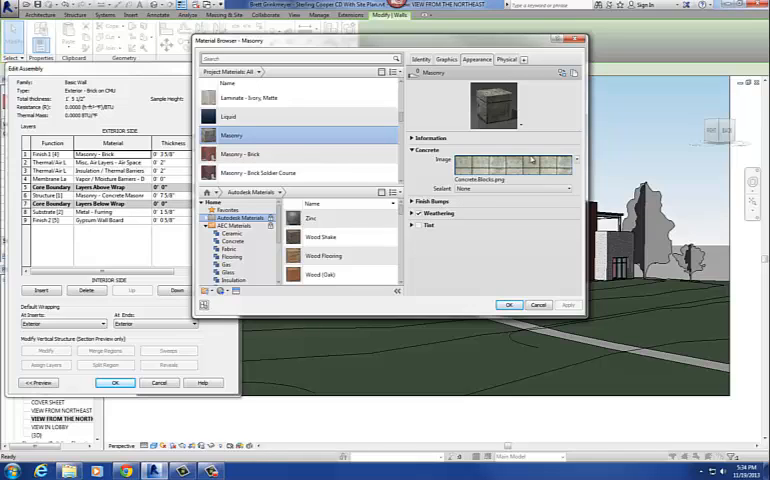
pyautogui.click(242, 154)
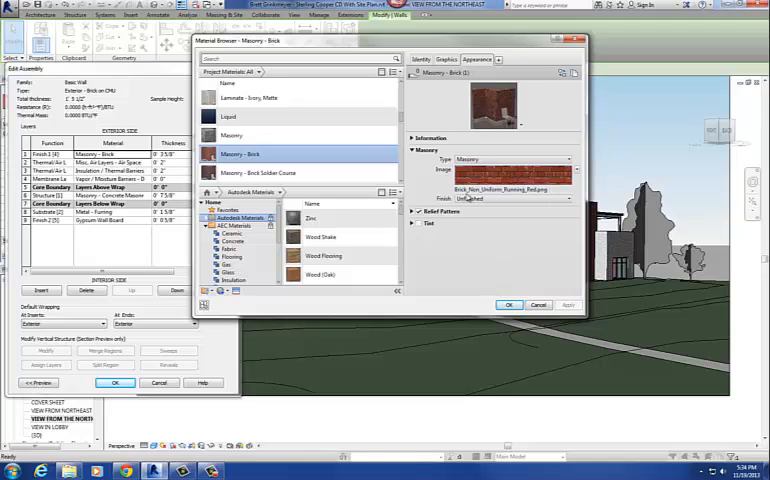
pyautogui.moveTo(505, 190)
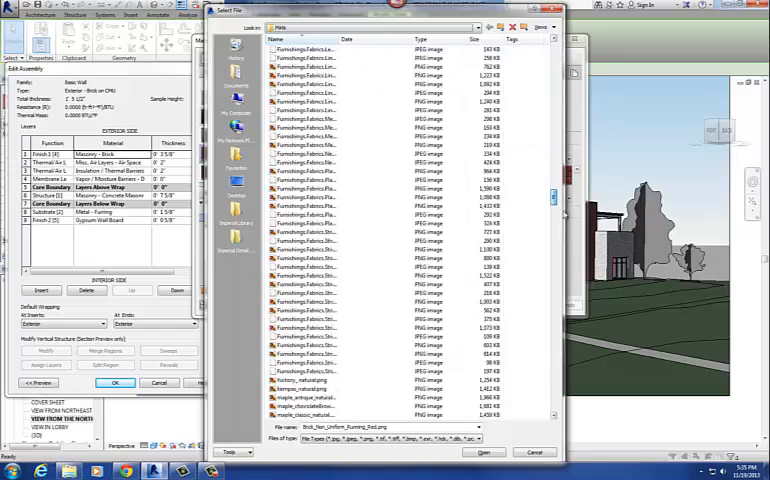
# - Replace the brick texture with Brick_Uniform_Running_Orange.png, browsing files as thumbnails
pyautogui.scroll(3)
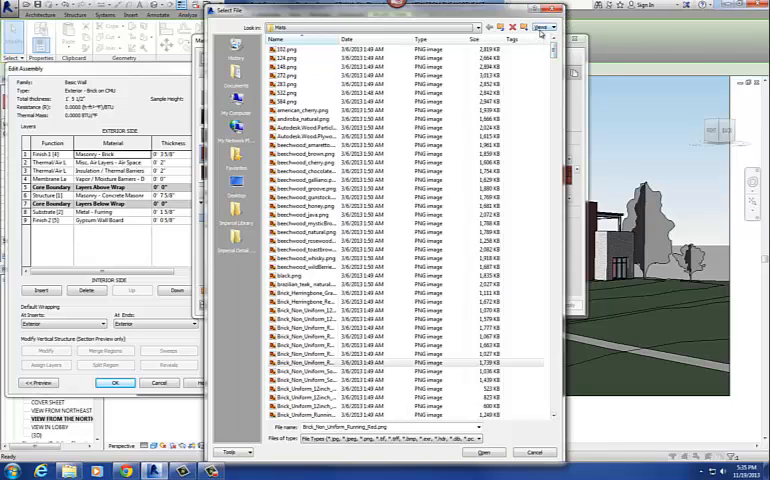
pyautogui.click(545, 27)
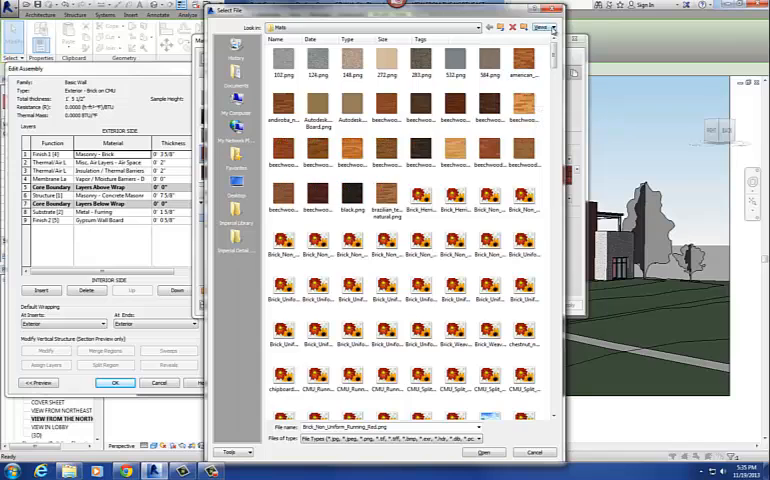
pyautogui.click(543, 27)
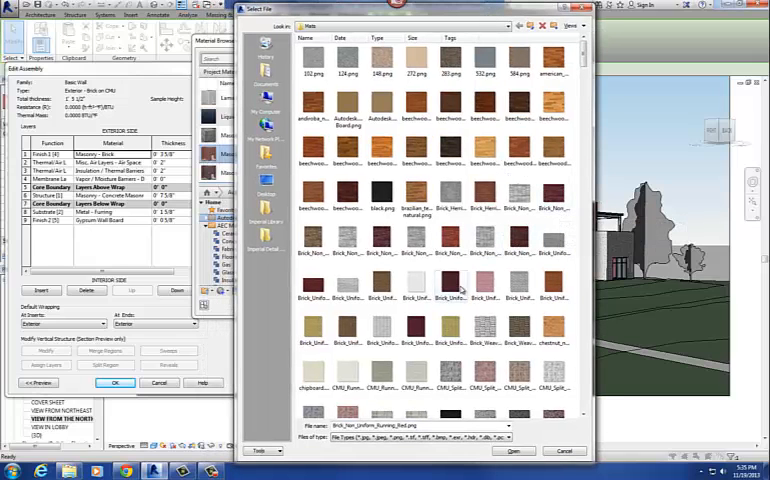
pyautogui.click(553, 290)
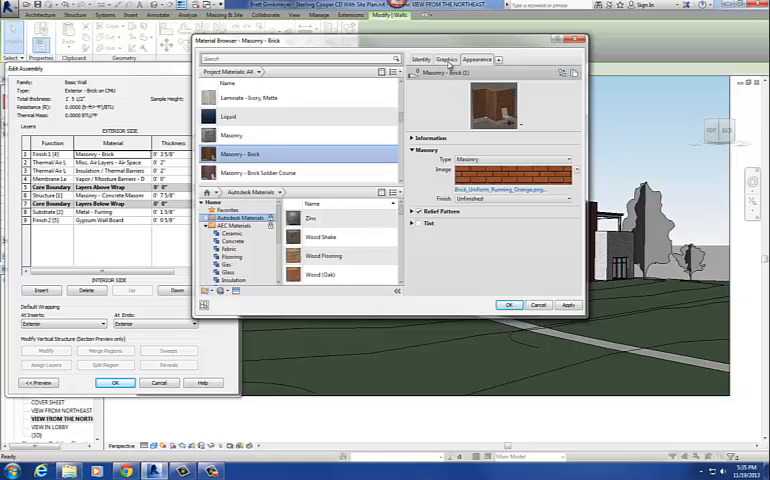
pyautogui.moveTo(504, 279)
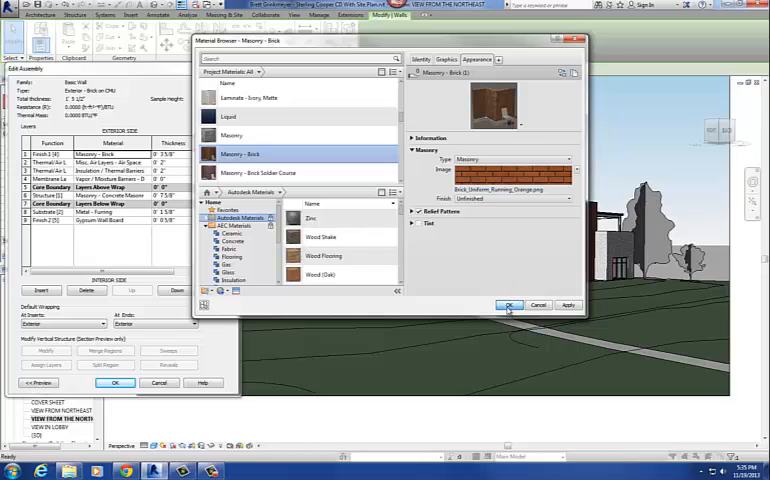
# - Accept the uniform orange brick texture in the Material Browser
pyautogui.click(510, 305)
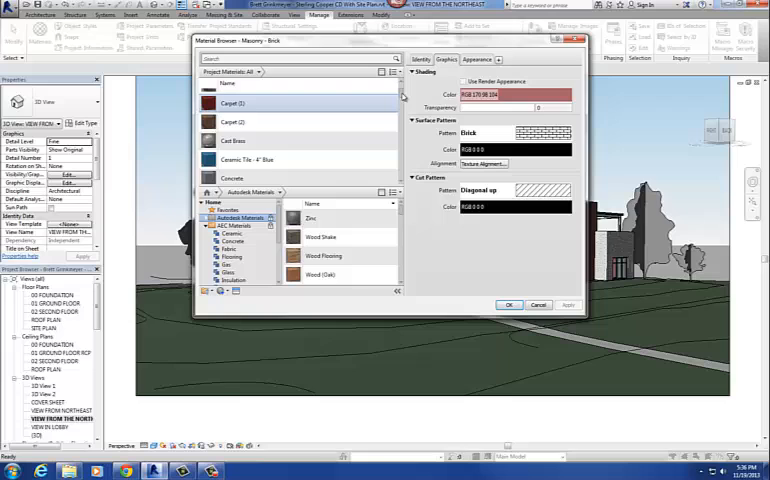
# - Review Carpet (2) with its bump settings, Cast Brass and Concrete, then close the browser
pyautogui.click(255, 121)
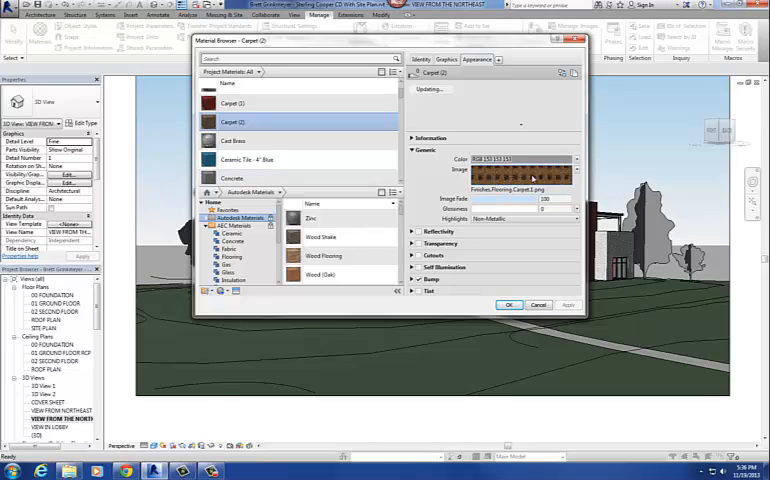
pyautogui.click(520, 172)
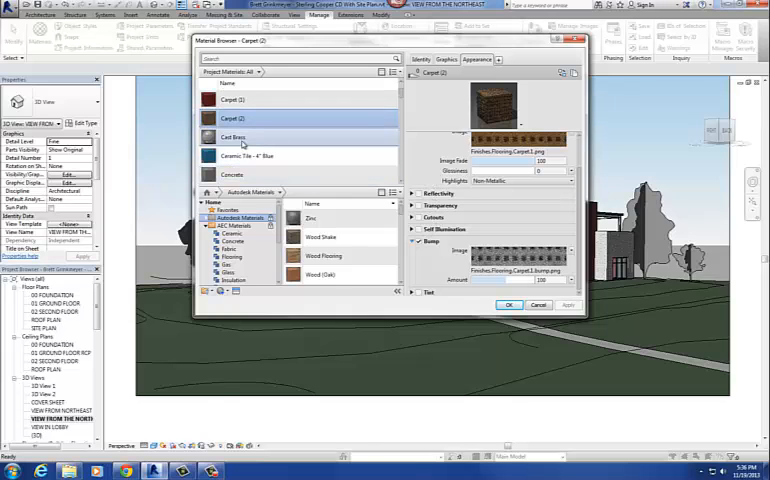
pyautogui.click(233, 137)
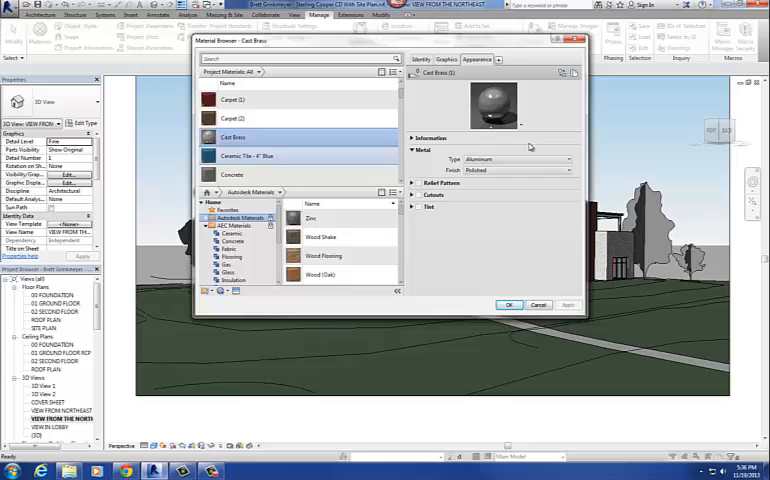
pyautogui.click(232, 174)
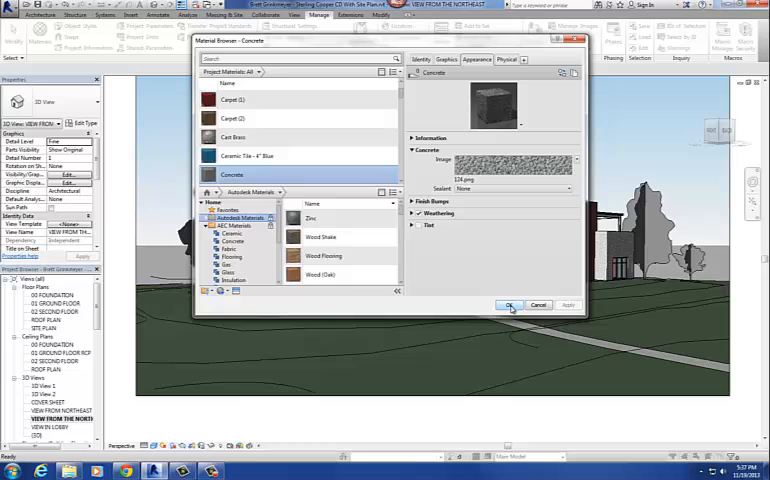
pyautogui.click(510, 305)
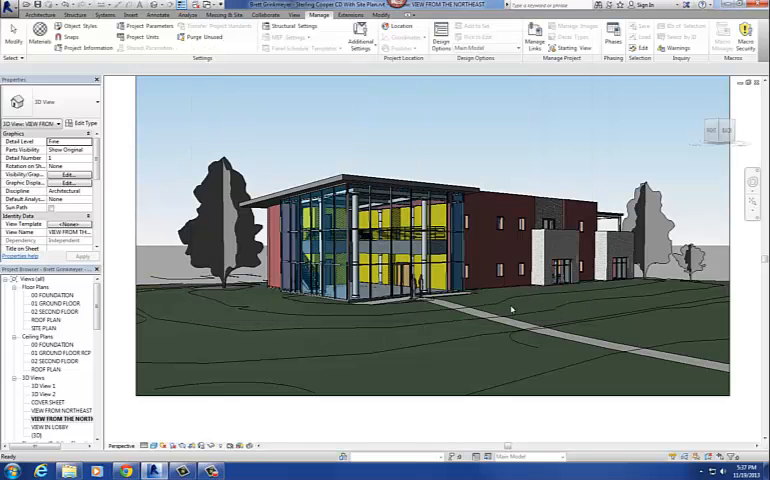
# - Select a metal clad column and open its Metal - Aluminum type material
pyautogui.click(420, 225)
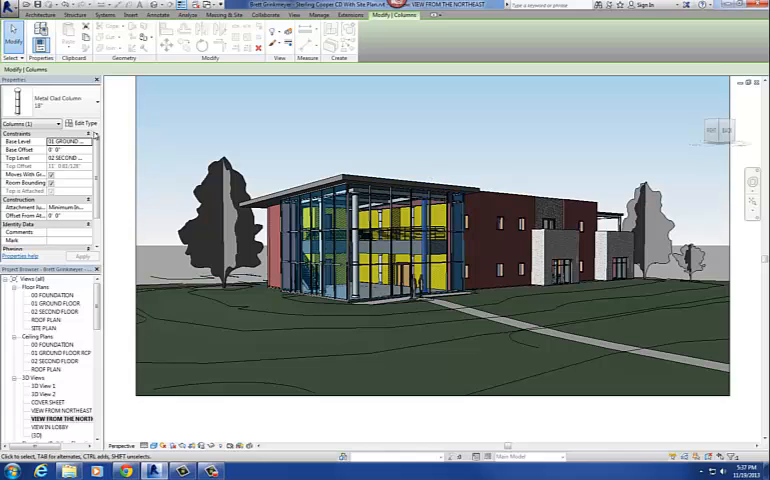
pyautogui.click(85, 123)
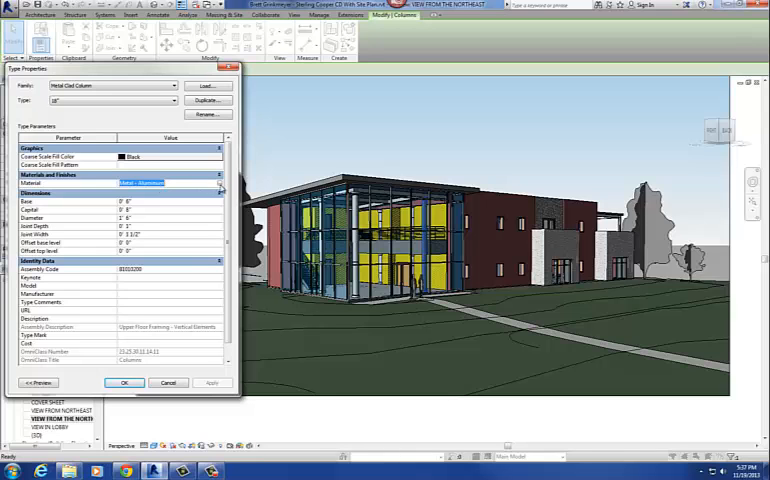
pyautogui.click(216, 183)
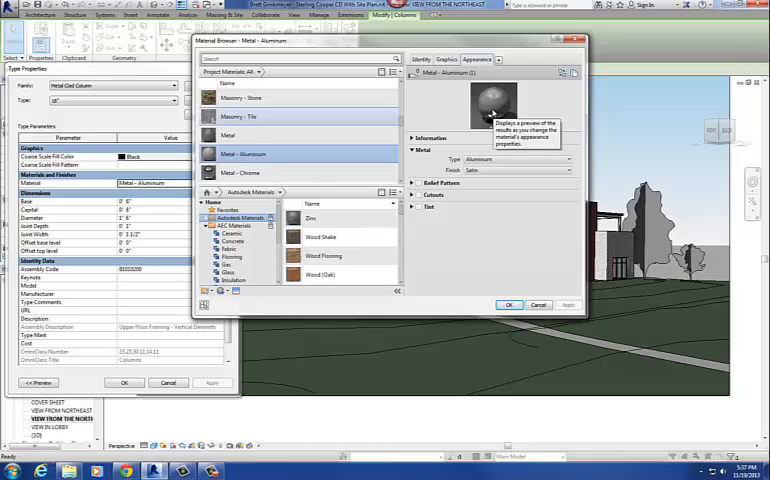
# - Search for PAINT, choose Paint, set its colour to RGB 128 55 51 and apply
pyautogui.click(300, 58)
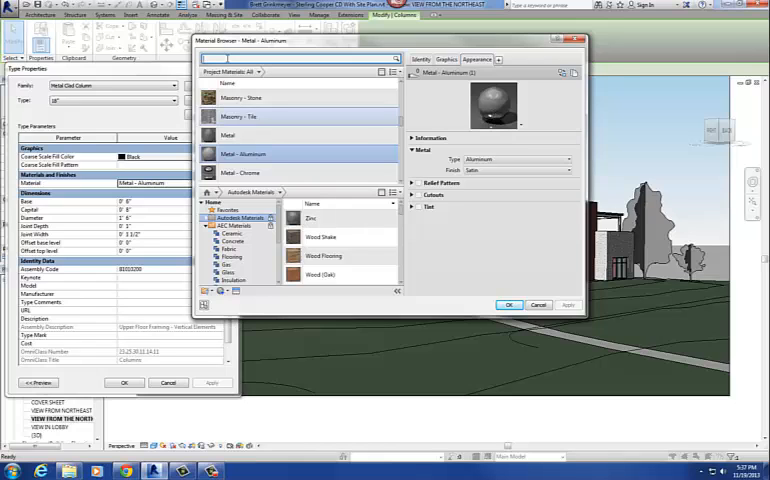
pyautogui.write('PAINT')
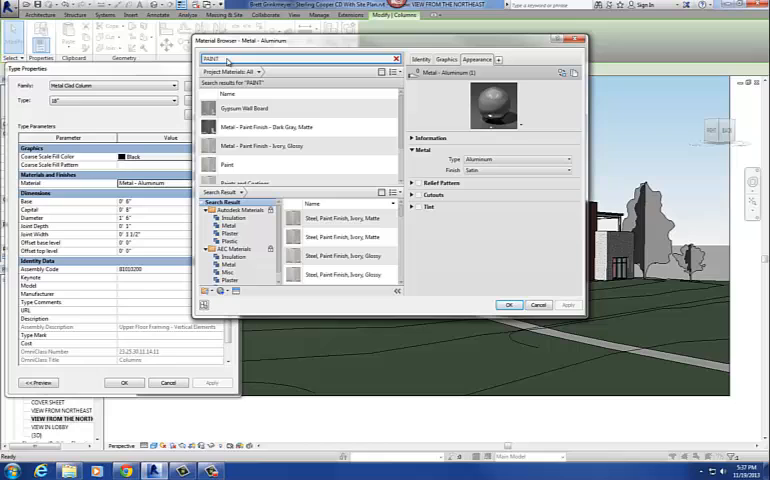
pyautogui.click(300, 127)
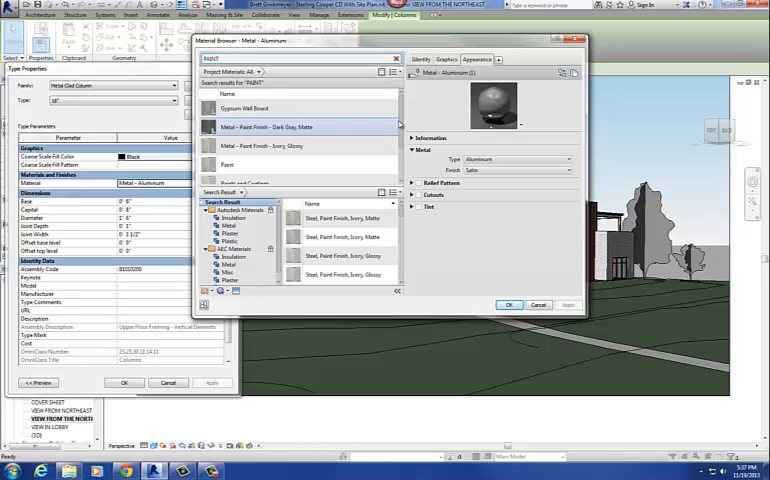
pyautogui.click(227, 150)
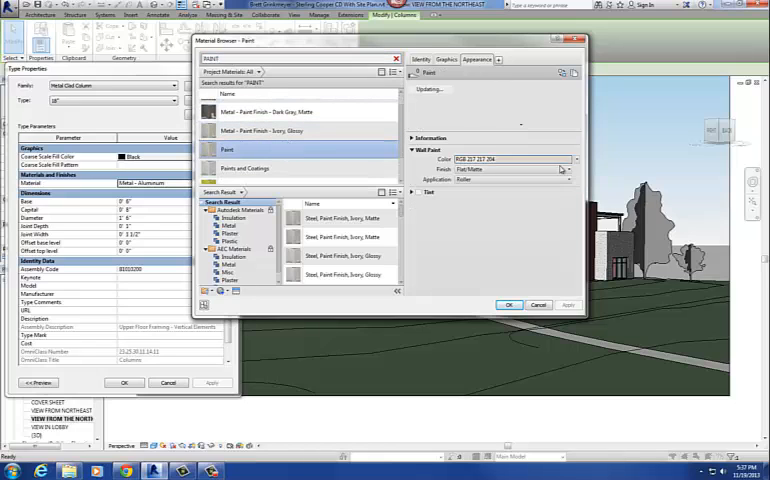
pyautogui.click(562, 158)
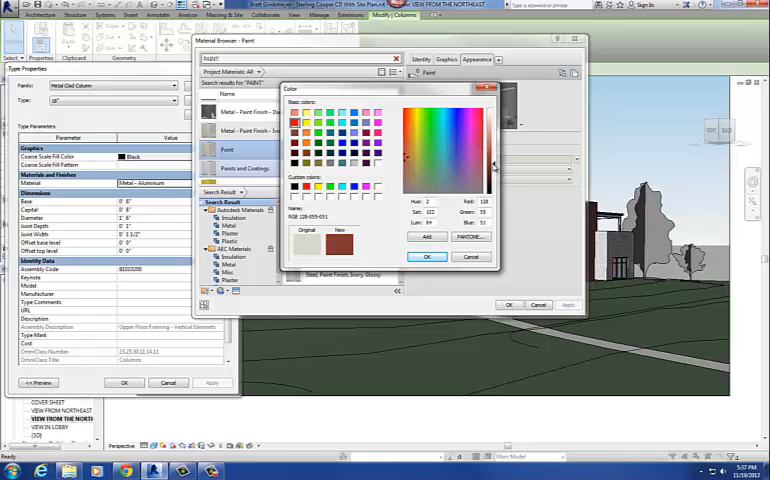
pyautogui.click(426, 257)
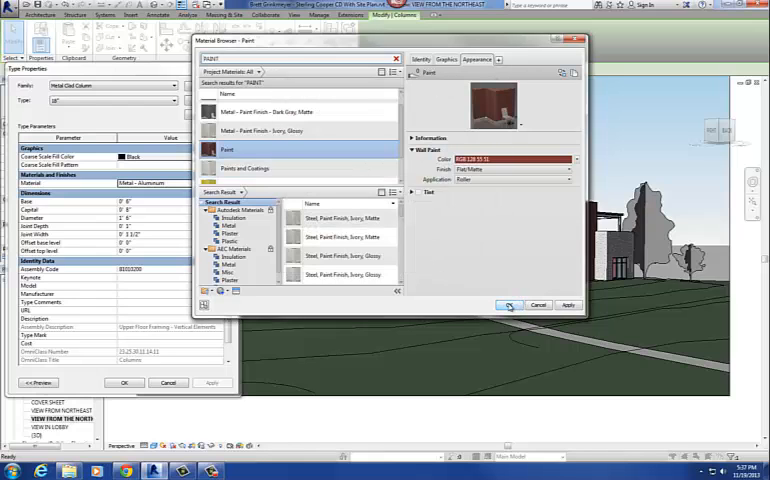
pyautogui.click(510, 305)
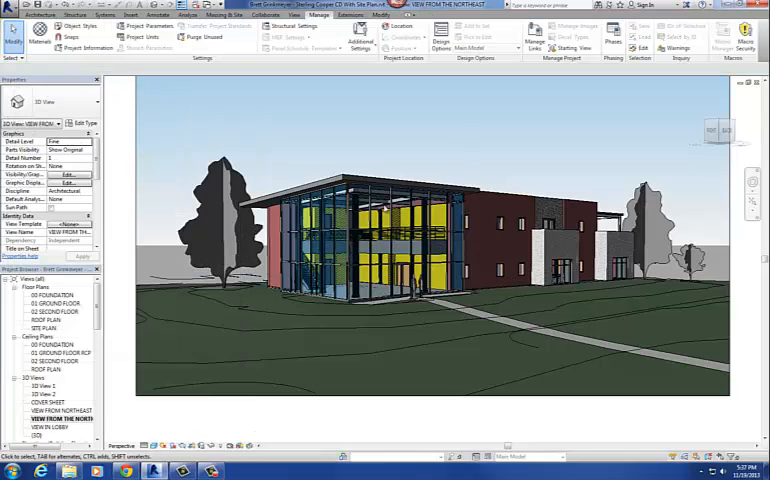
pyautogui.moveTo(410, 147)
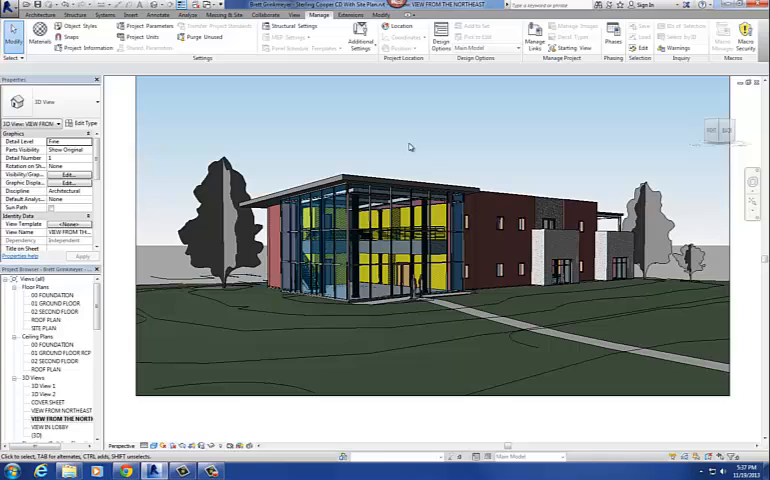
pyautogui.moveTo(308, 72)
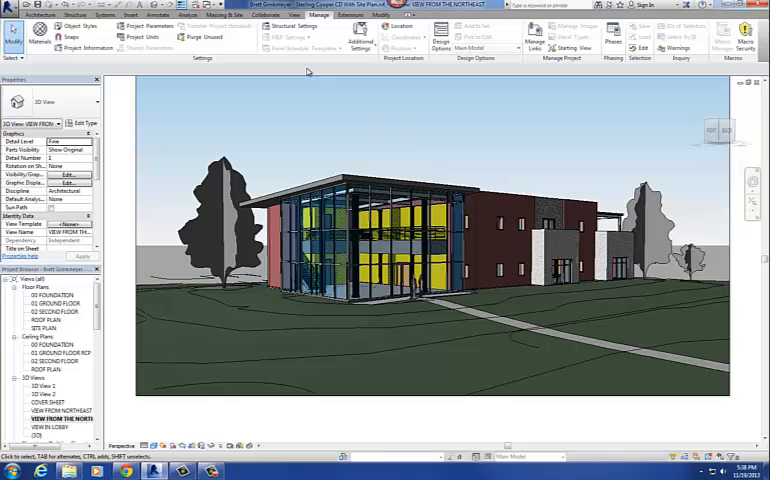
pyautogui.moveTo(312, 157)
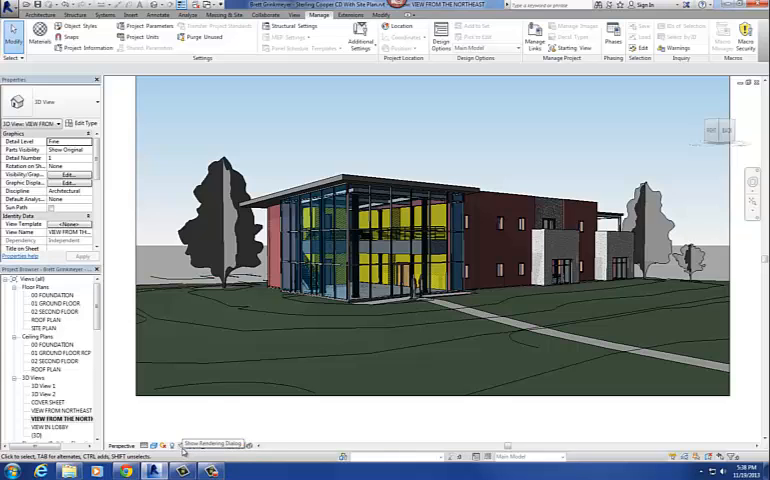
# - Set rendering quality to Medium with output at printer resolution, 150 DPI
pyautogui.click(210, 443)
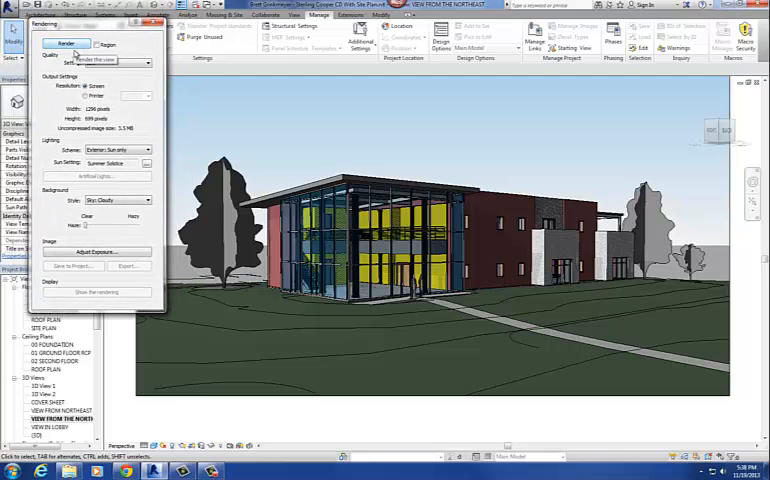
pyautogui.click(117, 63)
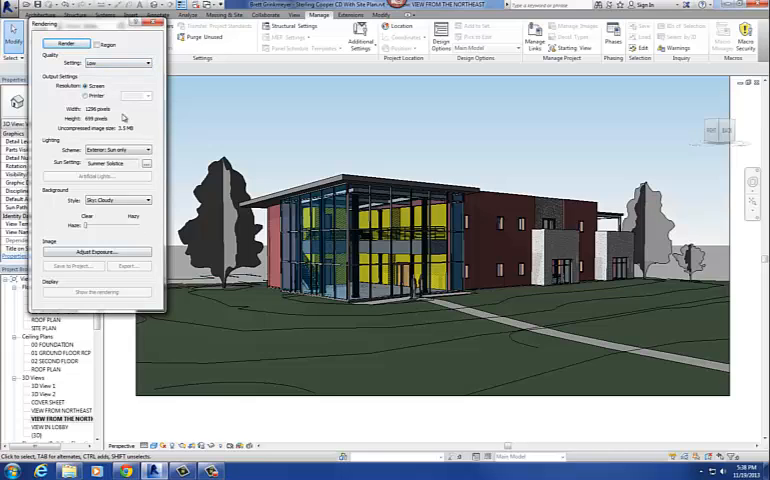
pyautogui.moveTo(118, 63)
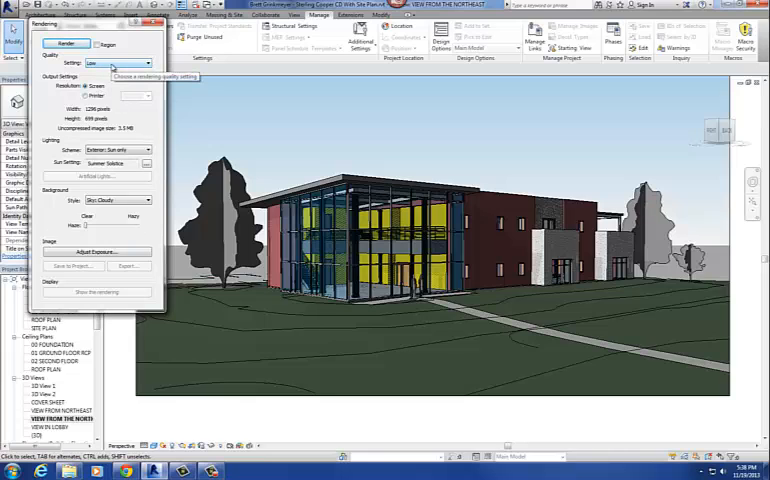
pyautogui.click(147, 63)
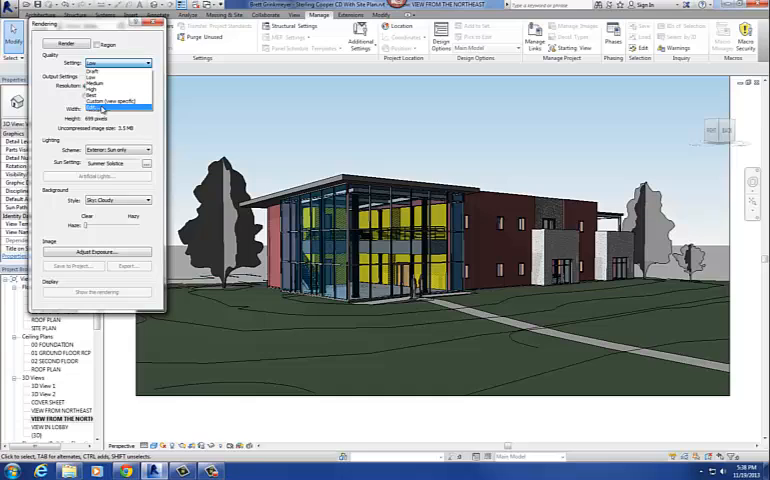
pyautogui.moveTo(95, 92)
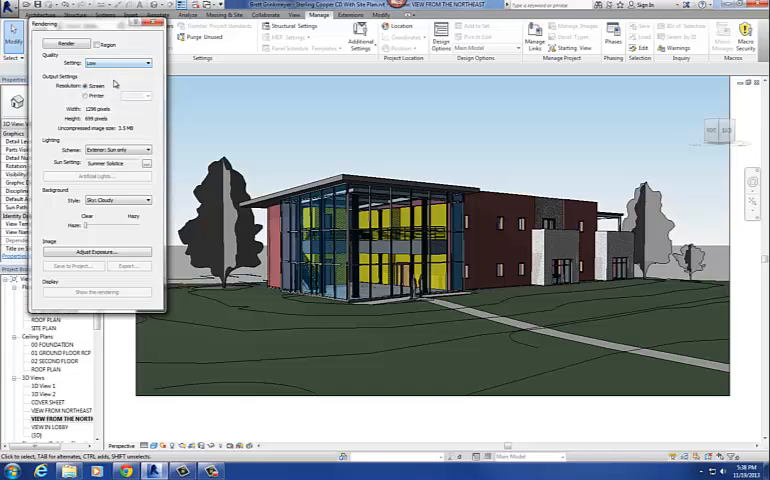
pyautogui.moveTo(110, 133)
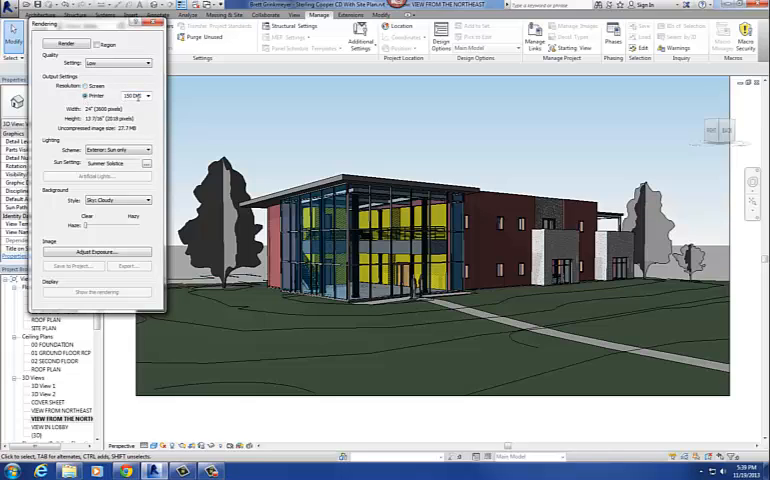
pyautogui.click(115, 63)
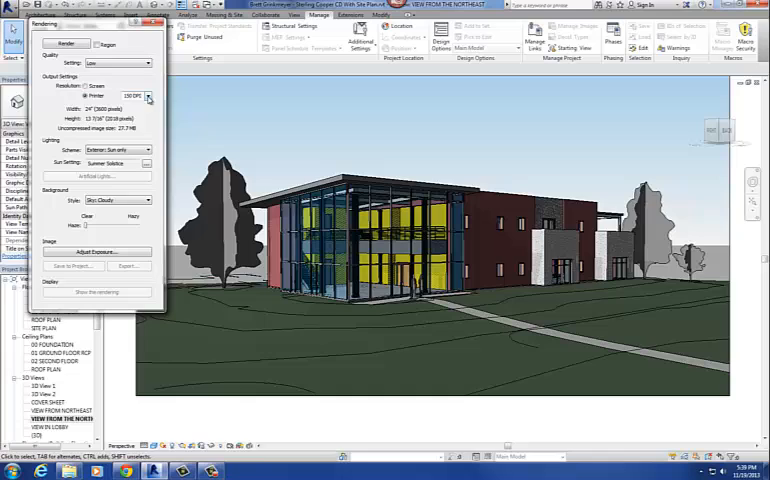
pyautogui.click(148, 96)
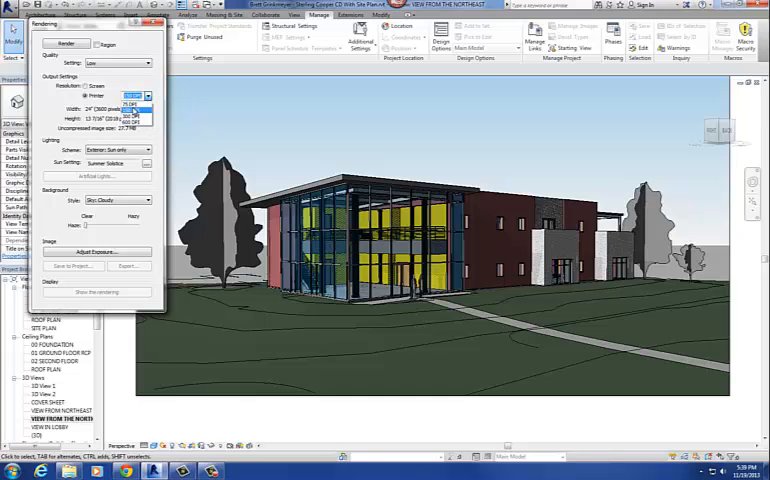
pyautogui.click(95, 86)
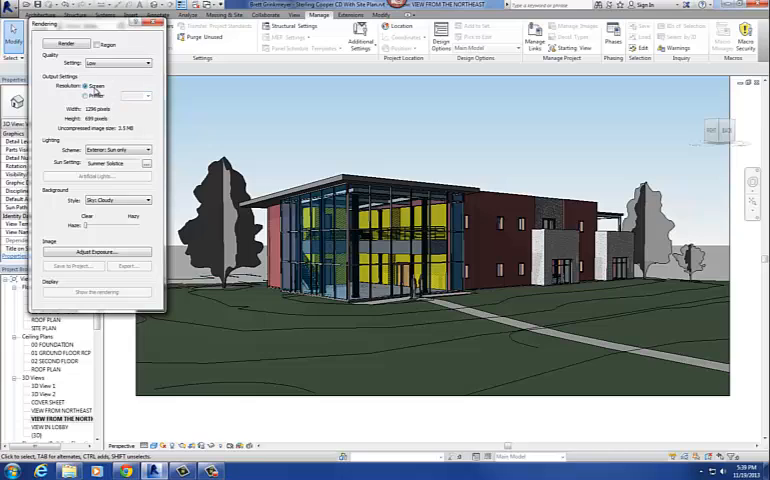
pyautogui.click(147, 63)
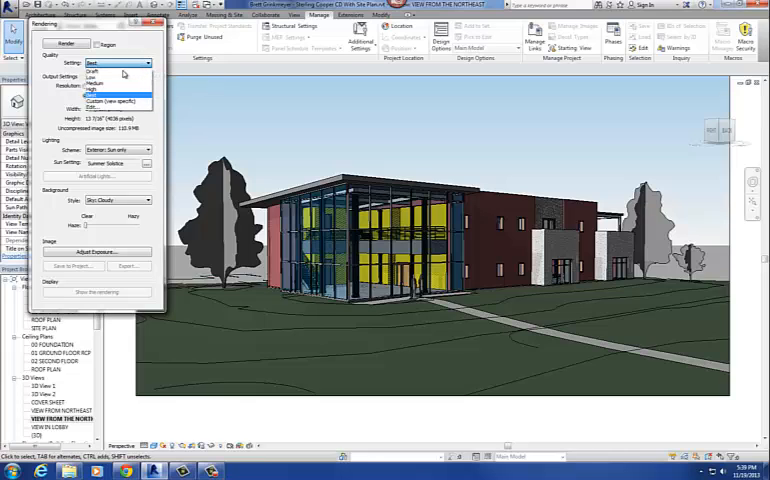
pyautogui.click(95, 82)
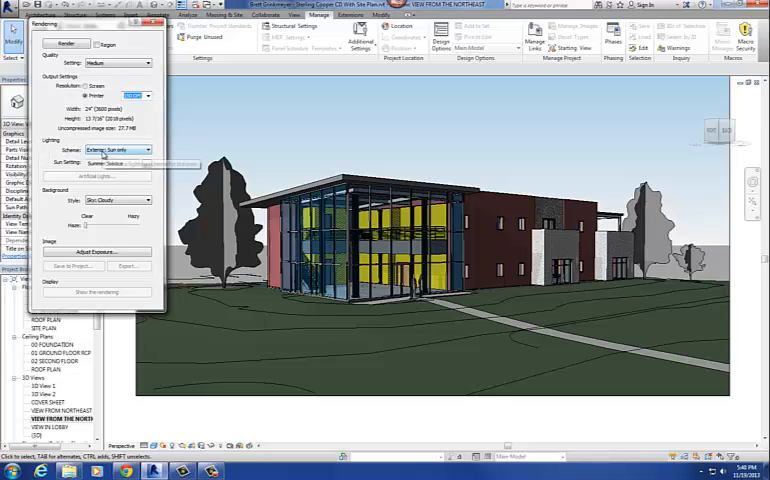
# - Keep the lighting scheme on Exterior: Sun only and close the Rendering dialog
pyautogui.click(147, 149)
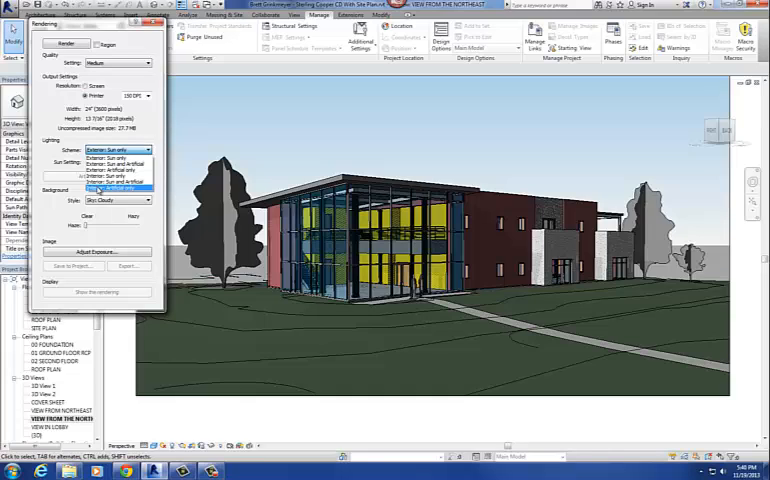
pyautogui.moveTo(115, 178)
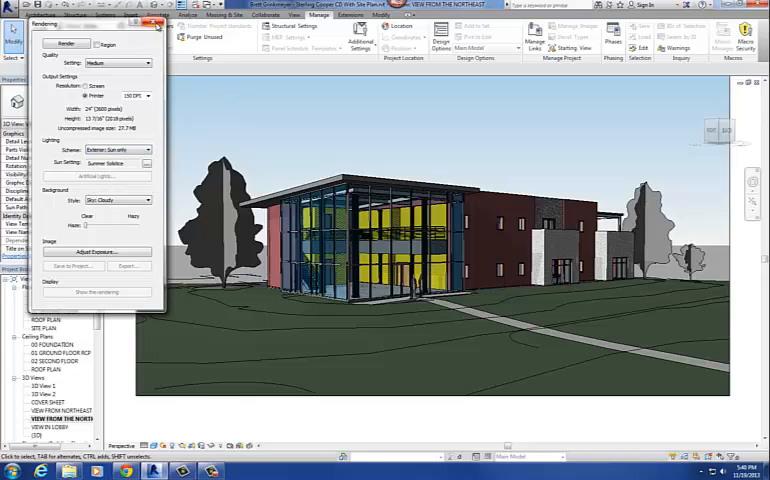
pyautogui.click(155, 23)
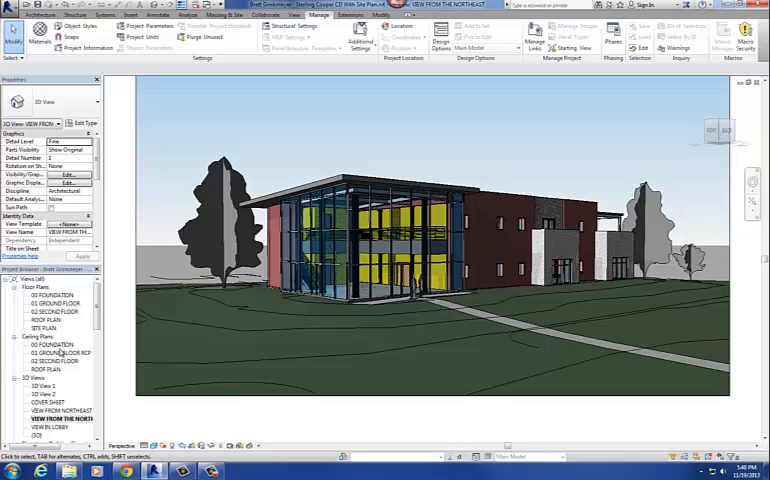
# - Open 01 GROUND FLOOR RCP, select a 2x4 parabolic troffer light and view its type properties
pyautogui.doubleClick(60, 352)
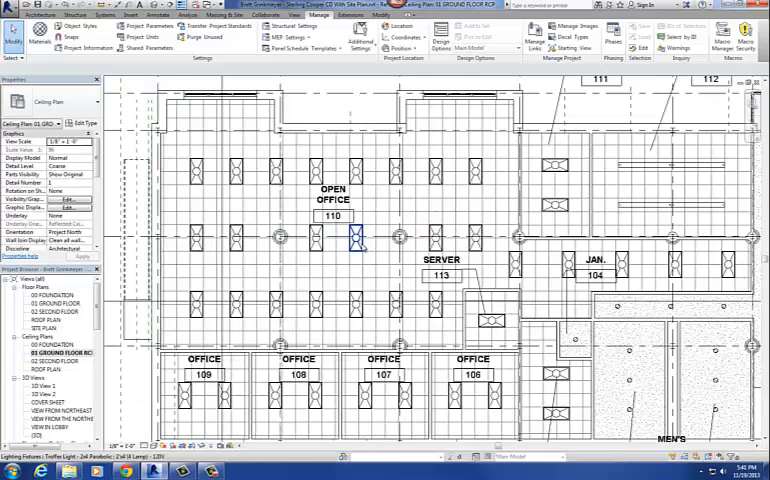
pyautogui.click(347, 240)
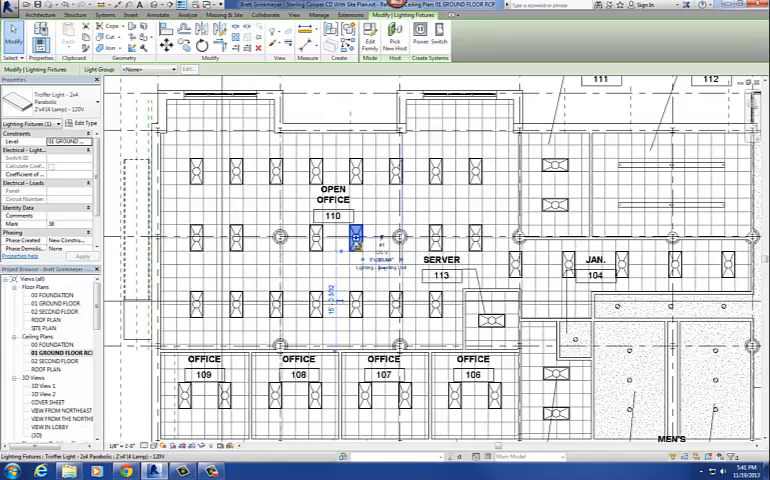
pyautogui.rightClick(355, 247)
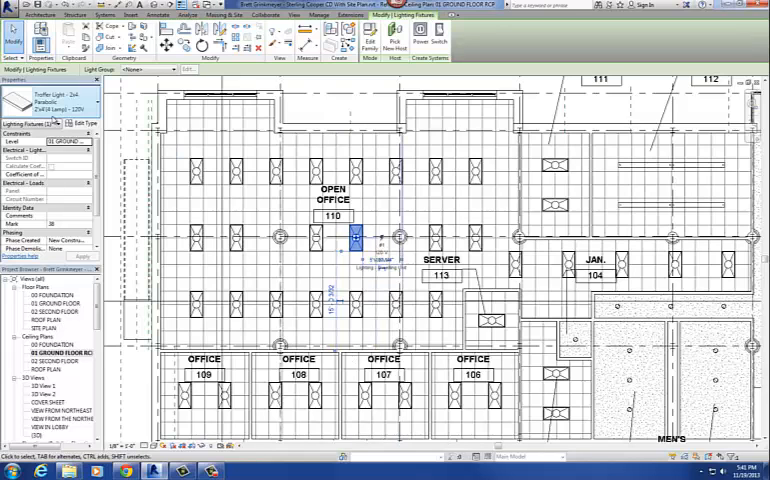
pyautogui.click(75, 123)
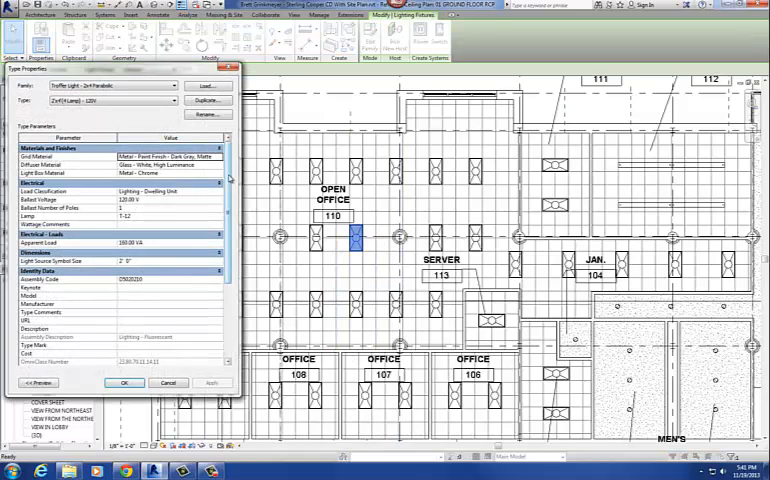
# - Review the troffer's cool white initial colour and bring up its 160 W initial intensity
pyautogui.scroll(-3)
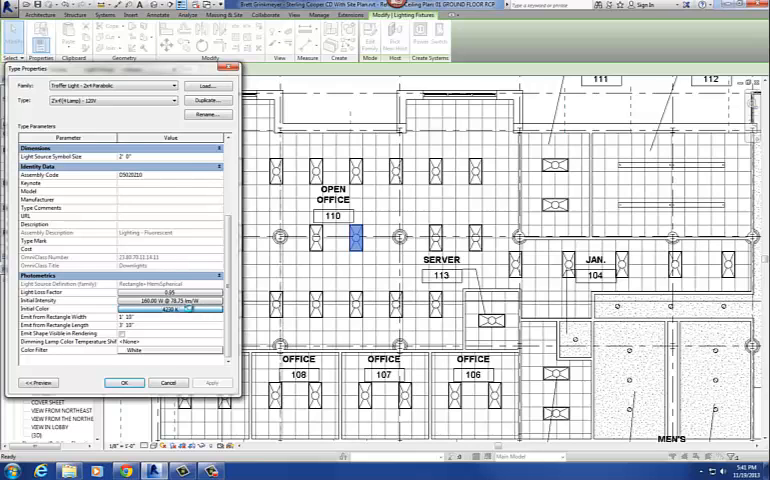
pyautogui.click(170, 309)
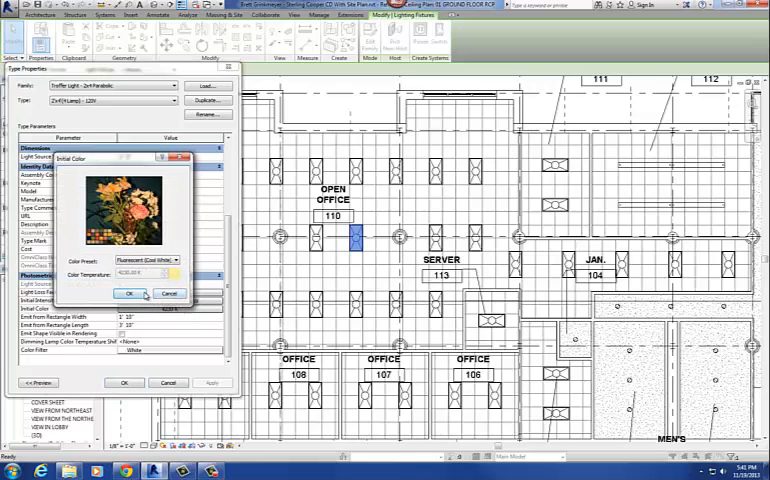
pyautogui.click(129, 293)
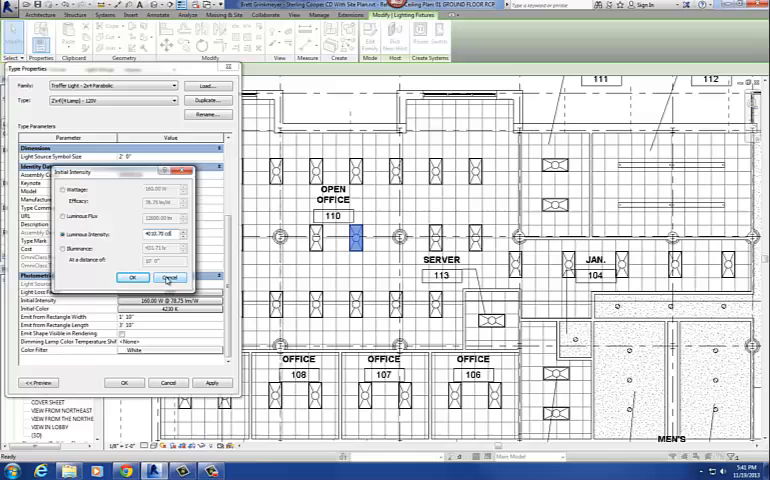
pyautogui.click(133, 277)
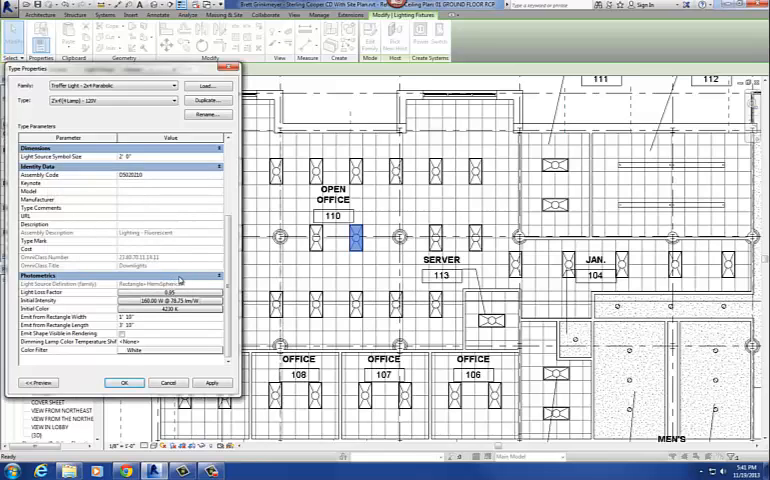
pyautogui.moveTo(203, 321)
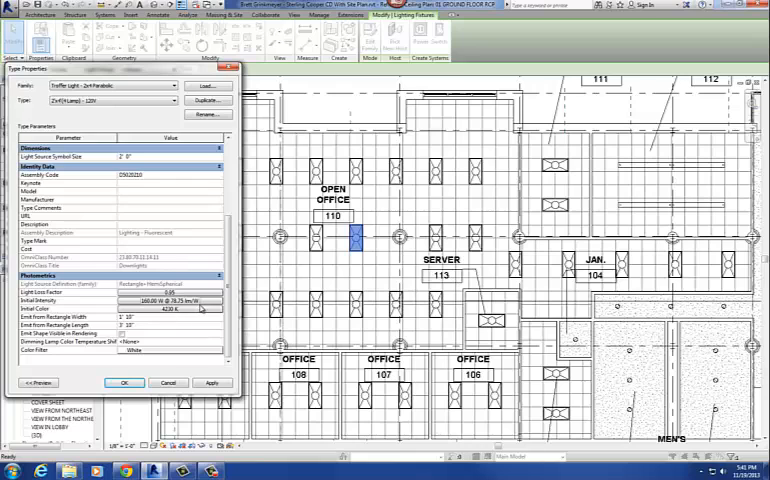
# - Change the troffer's initial intensity to luminous flux of about 12000 lm and apply
pyautogui.click(202, 307)
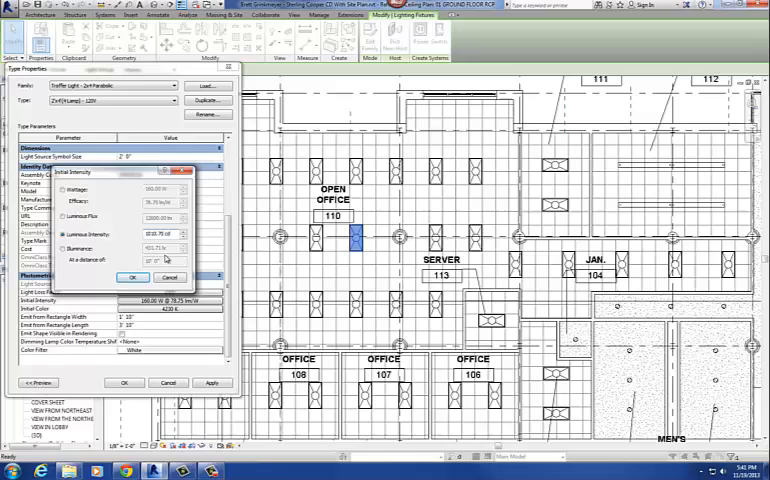
pyautogui.moveTo(172, 278)
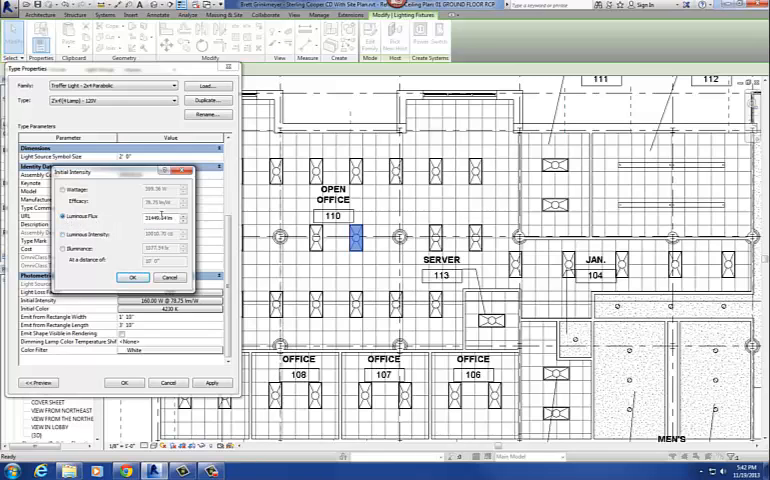
pyautogui.tripleClick(148, 217)
pyautogui.write('12000.00')
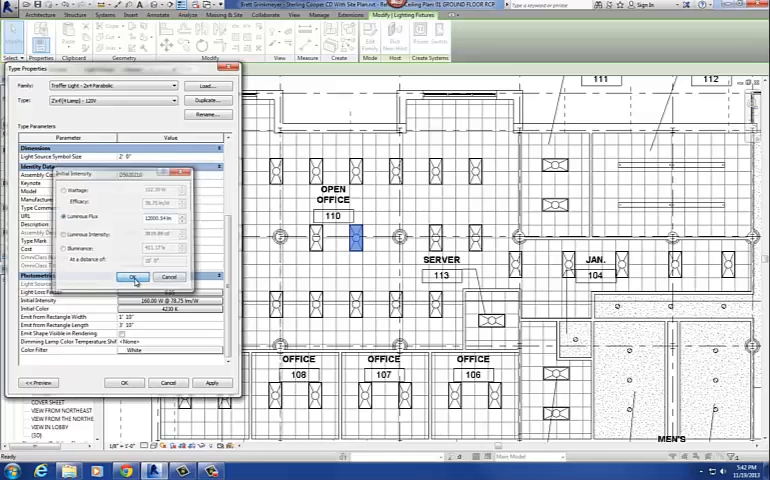
pyautogui.click(134, 277)
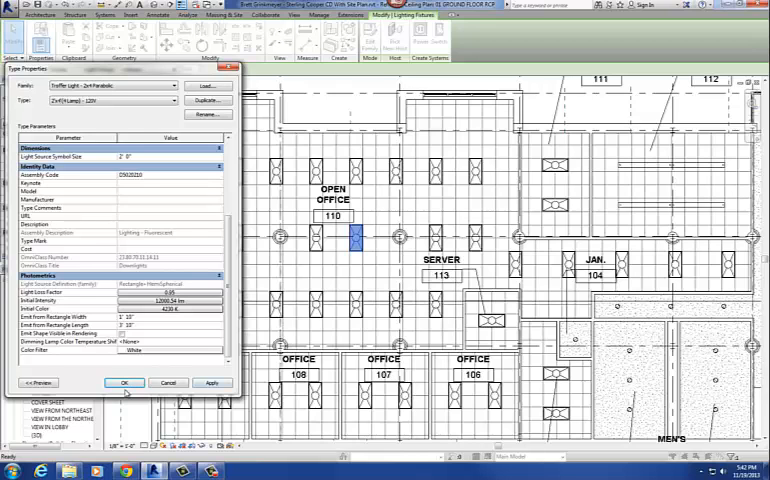
pyautogui.click(125, 382)
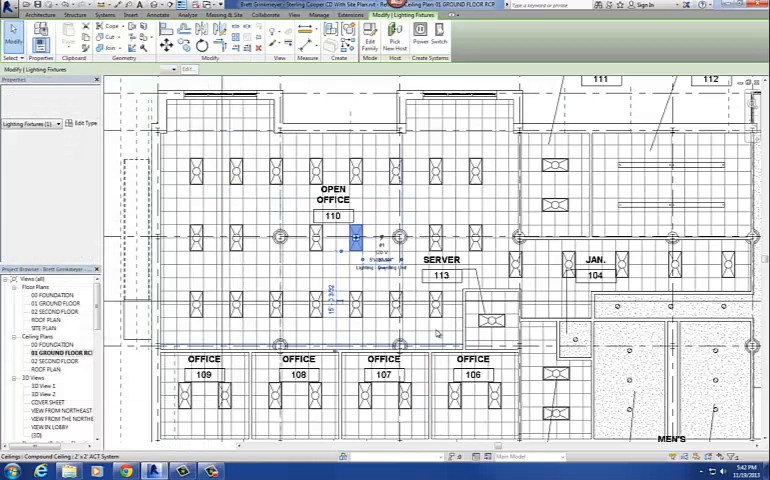
# - Place a perspective camera and target in the ground floor plan, creating 3D View 3
pyautogui.click(354, 237)
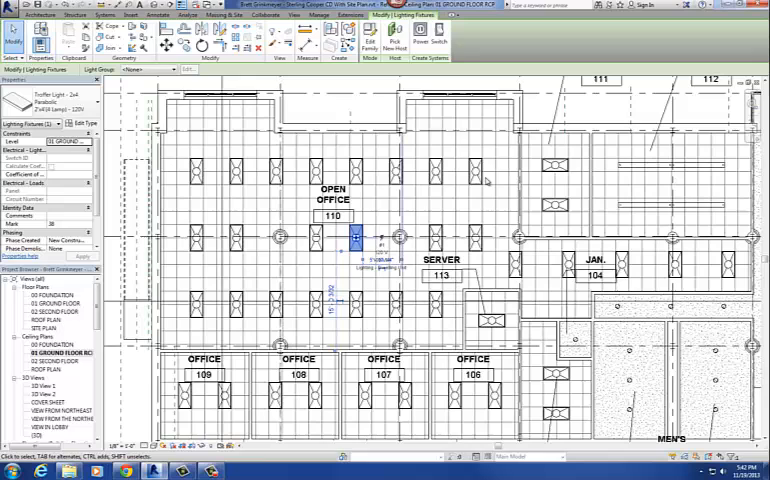
pyautogui.click(473, 173)
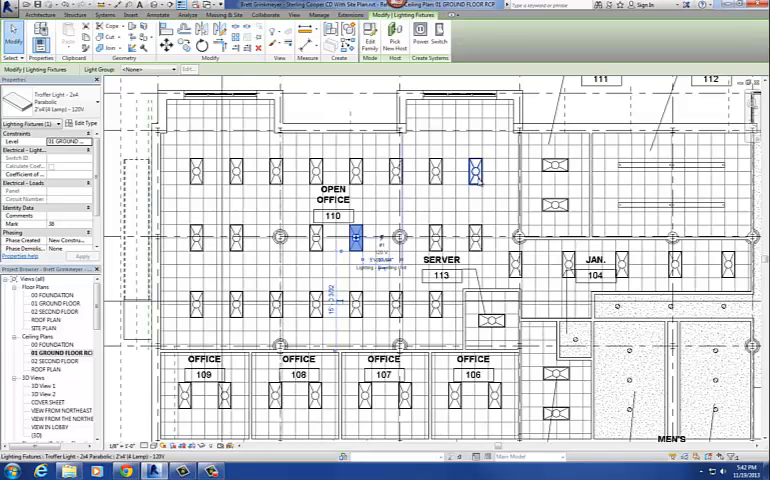
pyautogui.click(475, 170)
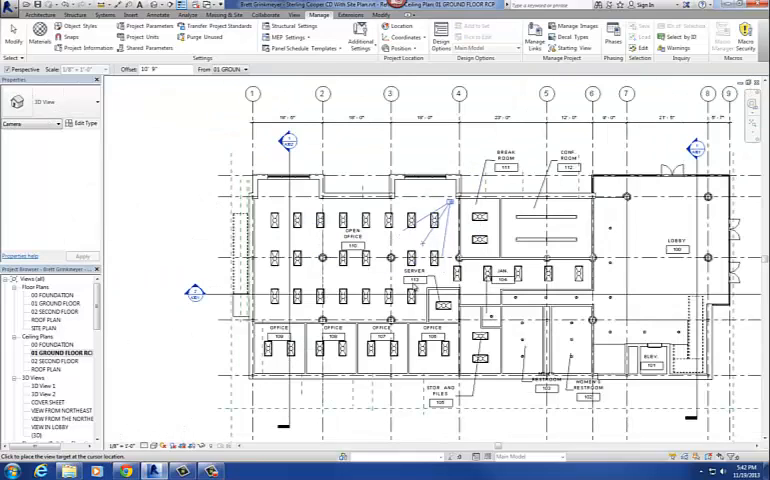
pyautogui.doubleClick(46, 401)
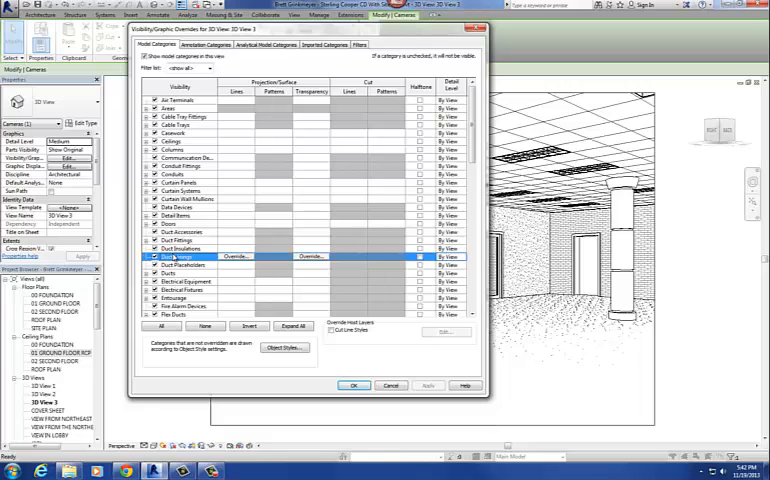
# - Turn on the Lighting Fixtures Light Source subcategory in 3D View 3's visibility settings
pyautogui.scroll(-3)
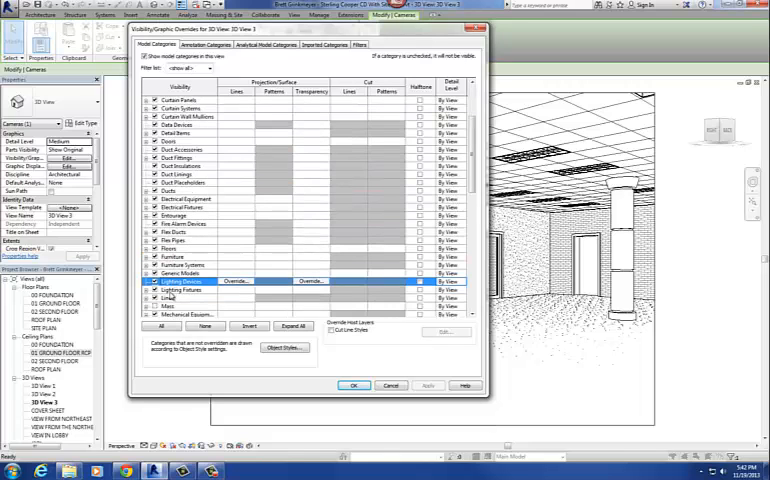
pyautogui.click(148, 288)
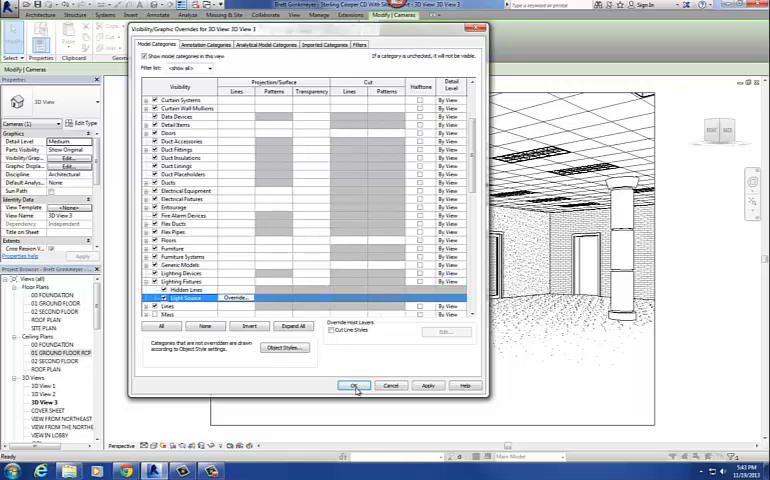
pyautogui.click(354, 385)
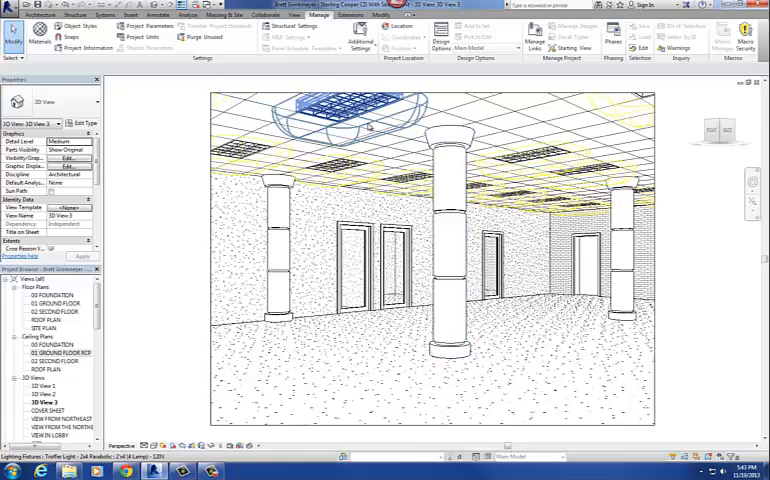
pyautogui.click(340, 110)
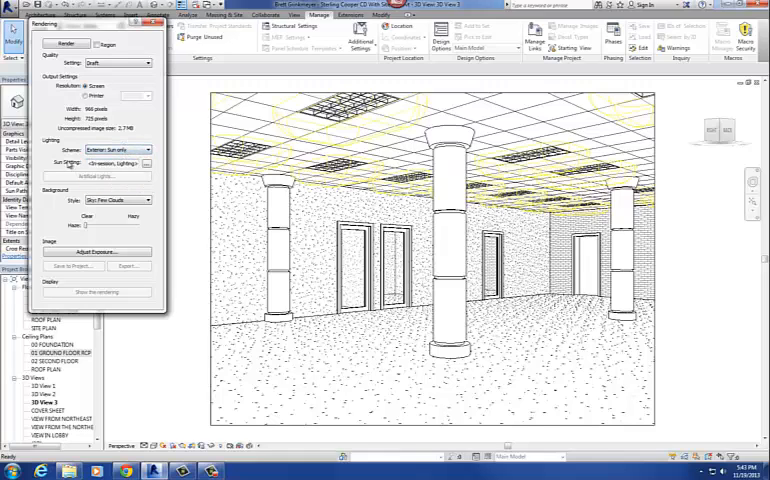
# - Set the rendering scheme to Interior: Artificial only and review the troffer and downlight list
pyautogui.click(145, 150)
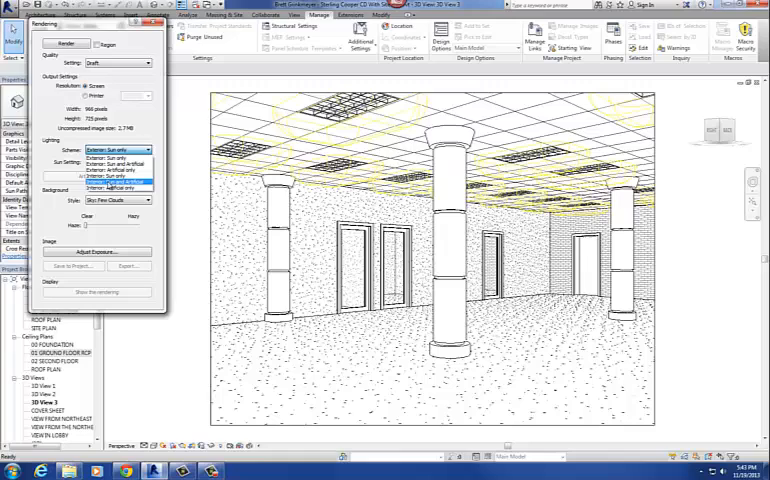
pyautogui.click(108, 179)
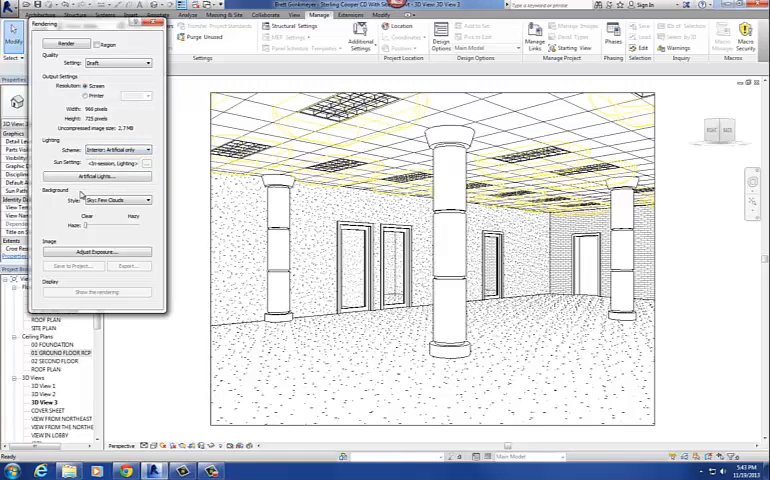
pyautogui.moveTo(97, 176)
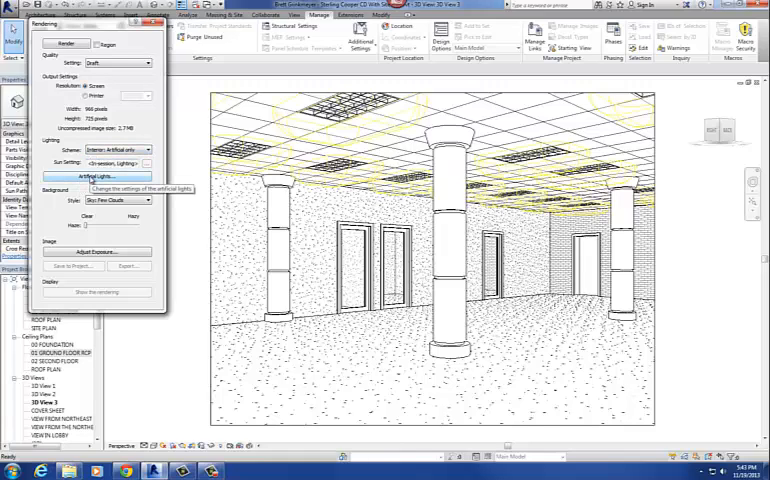
pyautogui.click(97, 175)
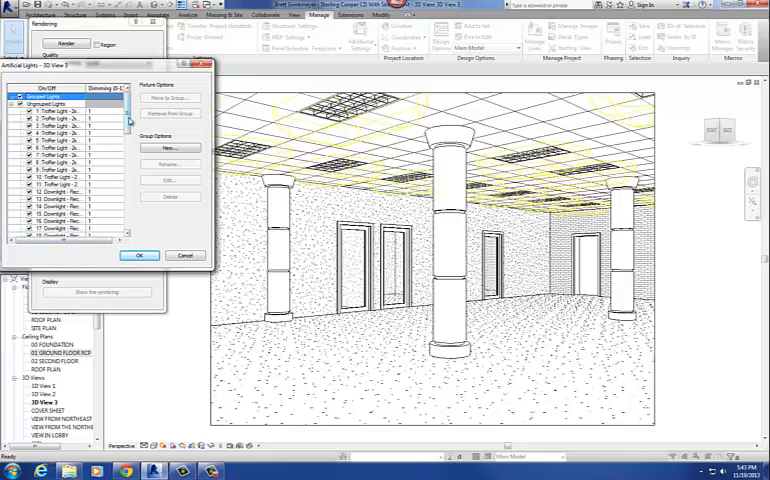
pyautogui.scroll(-3)
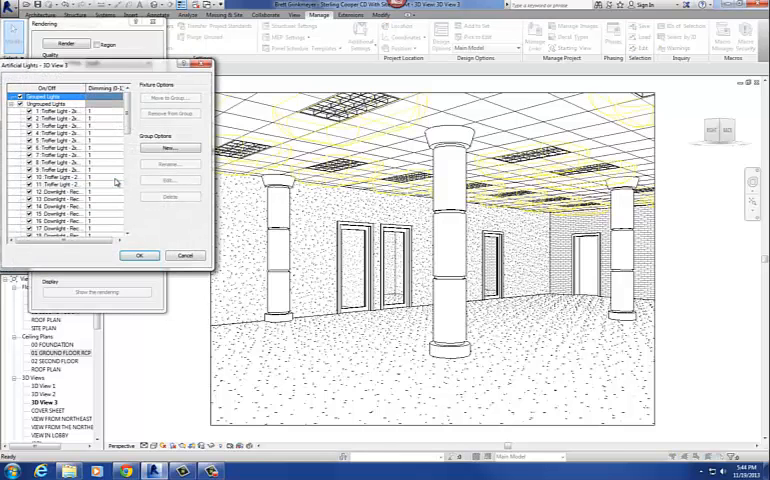
pyautogui.click(140, 255)
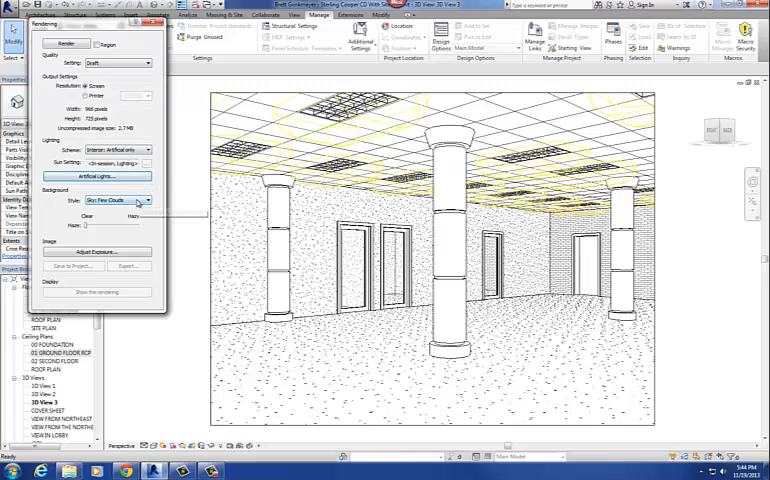
pyautogui.click(145, 201)
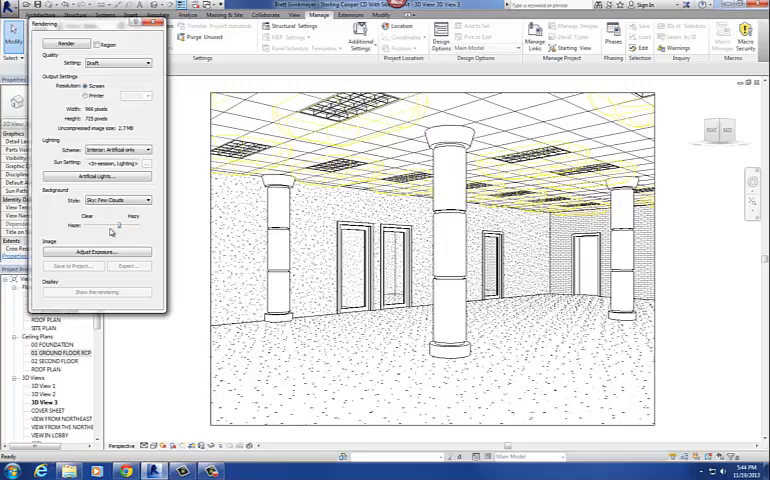
pyautogui.moveTo(55, 218)
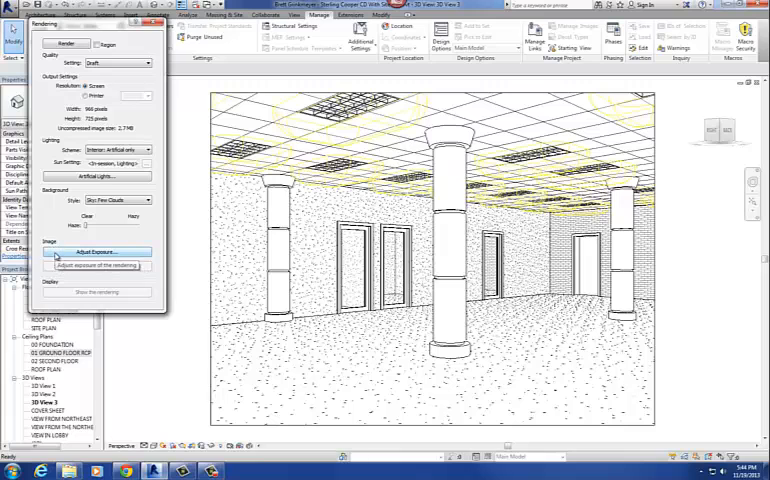
# - Open Adjust Exposure and edit the exposure value for the lobby rendering
pyautogui.click(96, 251)
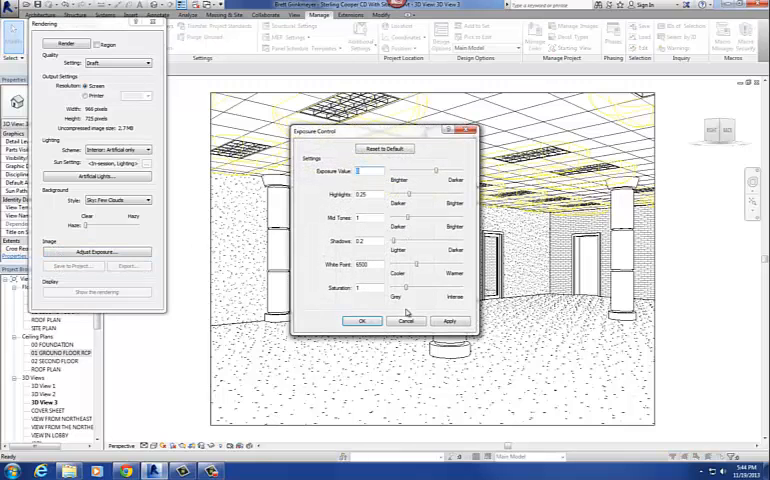
pyautogui.click(363, 321)
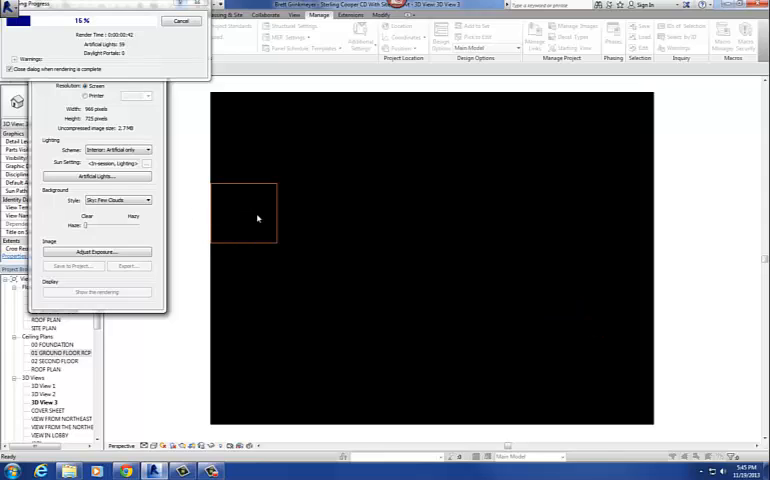
pyautogui.moveTo(479, 239)
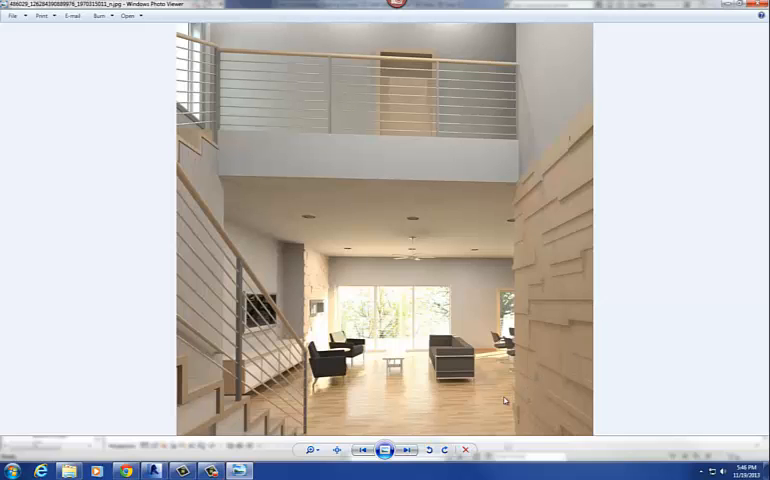
pyautogui.moveTo(400, 315)
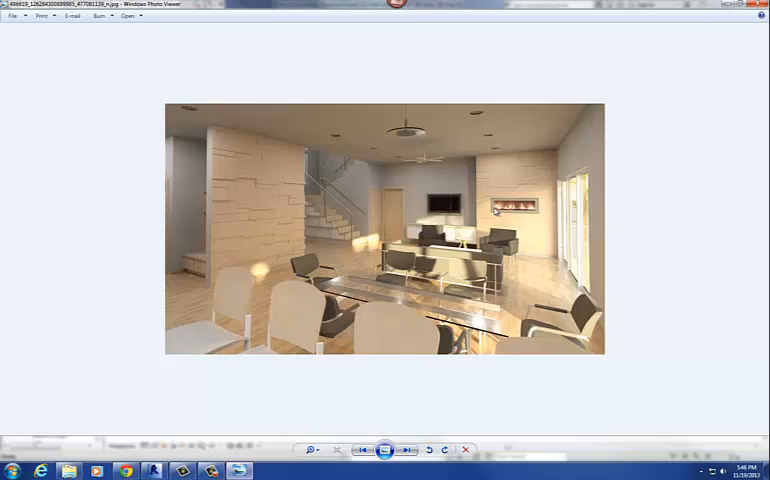
pyautogui.moveTo(545, 205)
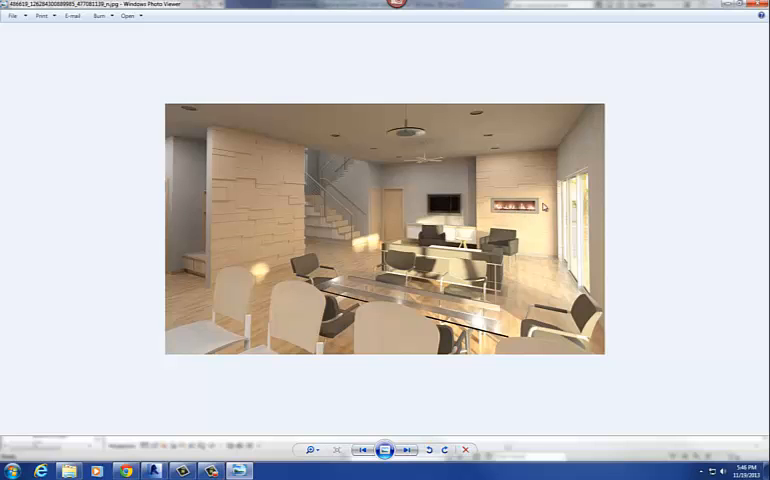
pyautogui.moveTo(560, 282)
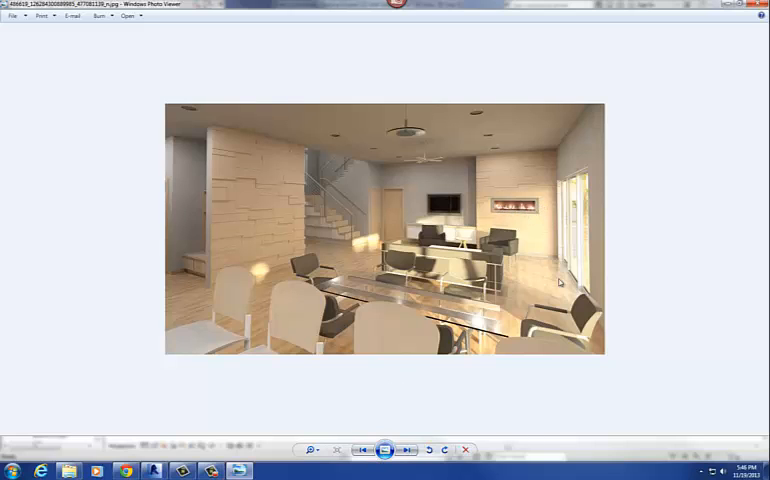
pyautogui.moveTo(448, 320)
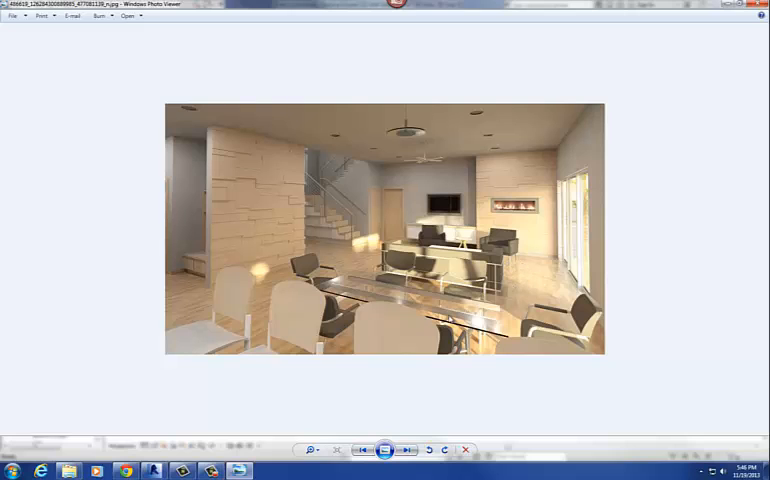
# - Advance Photo Viewer past the open-plan interior to the two-storey house exterior rendering
pyautogui.click(404, 450)
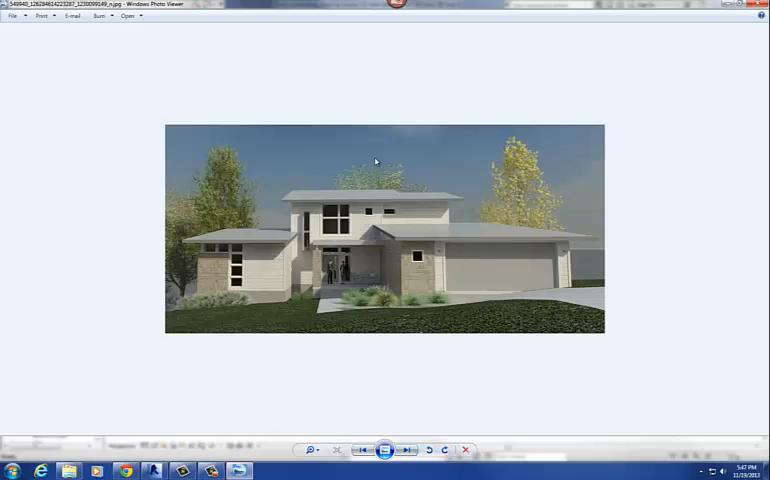
pyautogui.moveTo(549, 236)
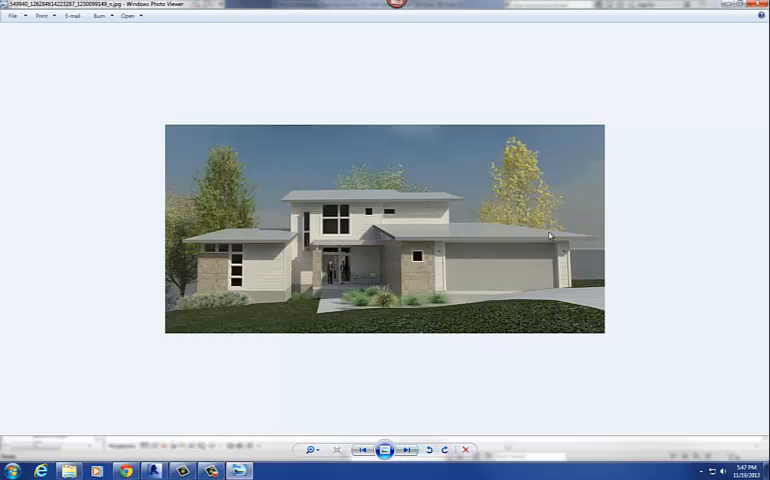
# - Step through the pool house and street-side house example renderings
pyautogui.click(406, 449)
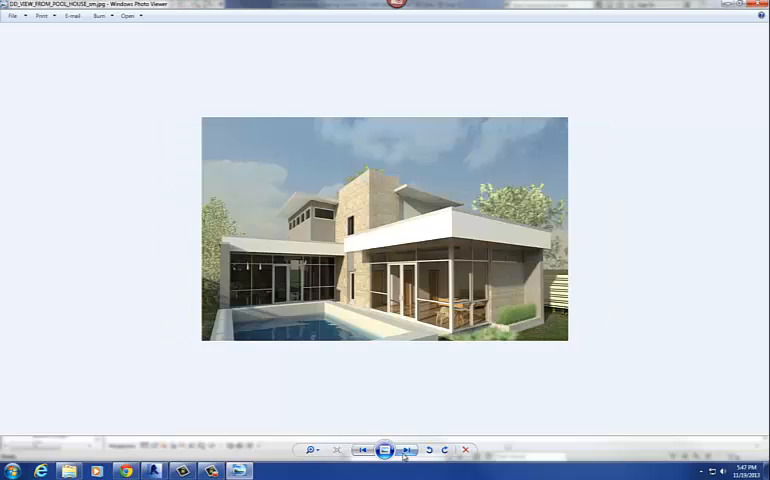
pyautogui.moveTo(304, 320)
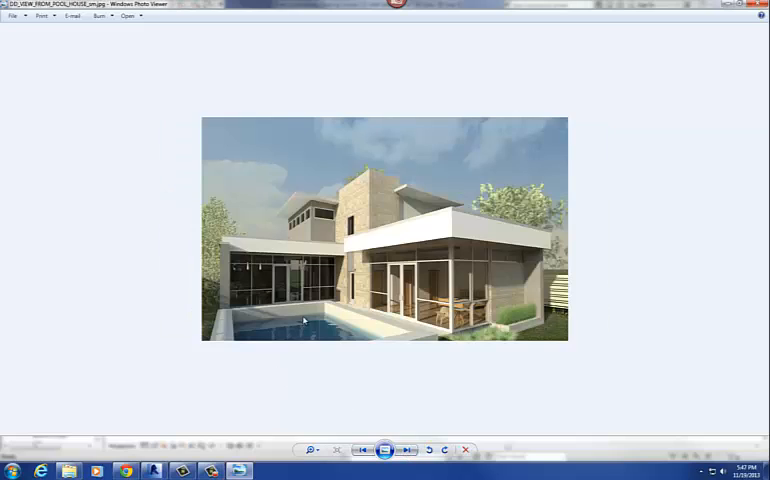
pyautogui.moveTo(403, 351)
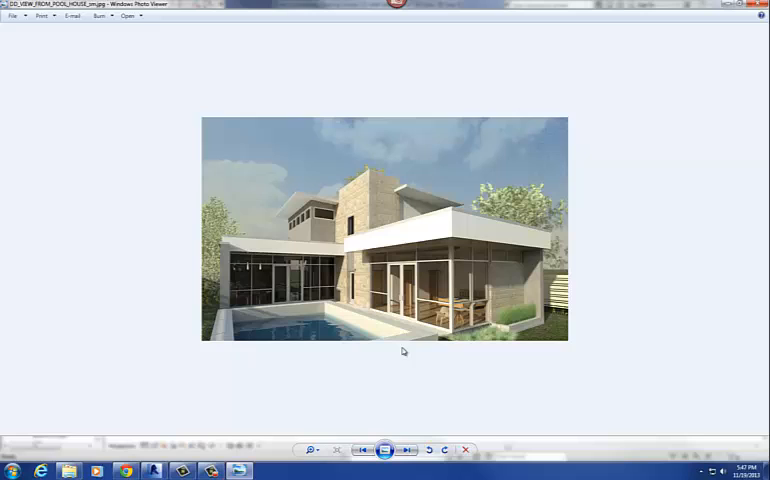
pyautogui.moveTo(363, 240)
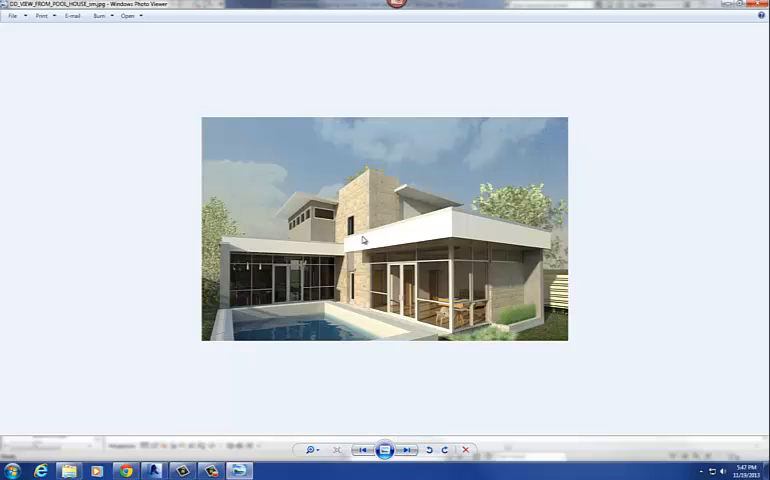
pyautogui.moveTo(344, 197)
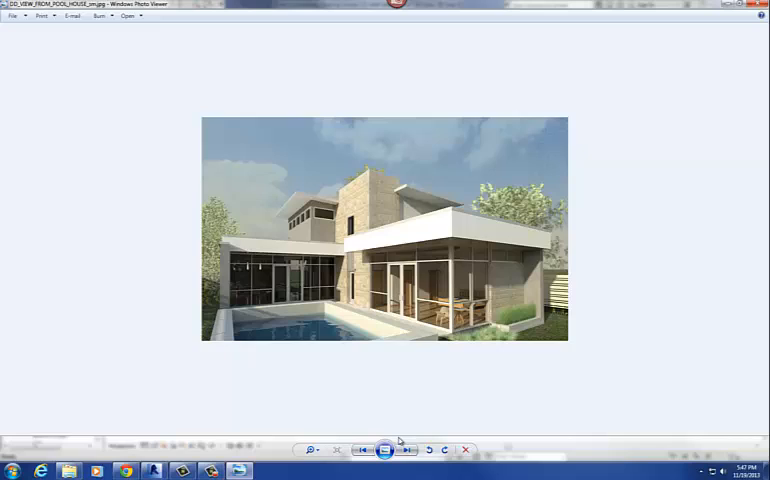
pyautogui.click(405, 450)
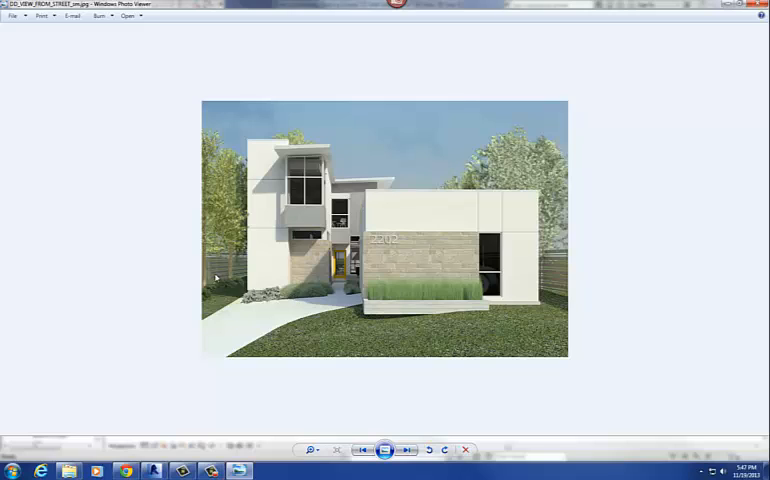
pyautogui.moveTo(310, 290)
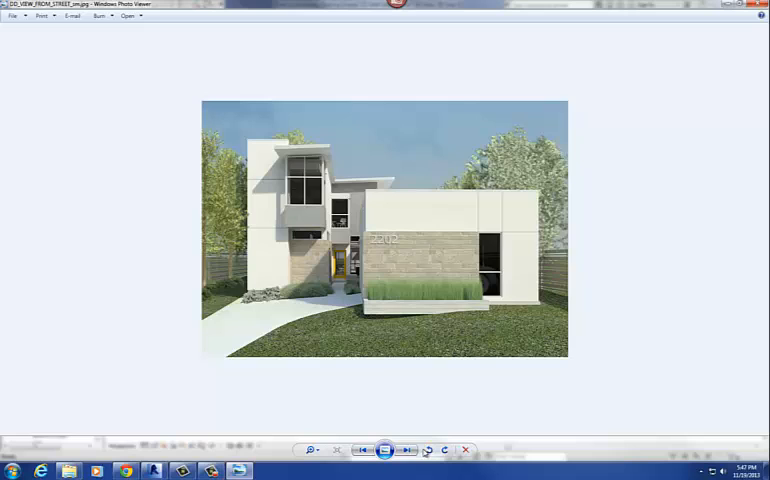
pyautogui.click(405, 450)
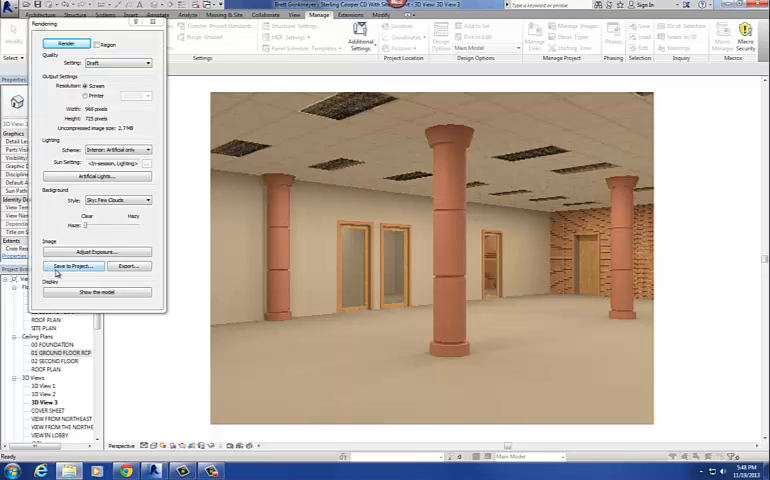
# - Save the draft lobby rendering to the project as 'INTERIOR RENDERING 1'
pyautogui.click(72, 266)
pyautogui.write('INTERIOR RENDERING 1')
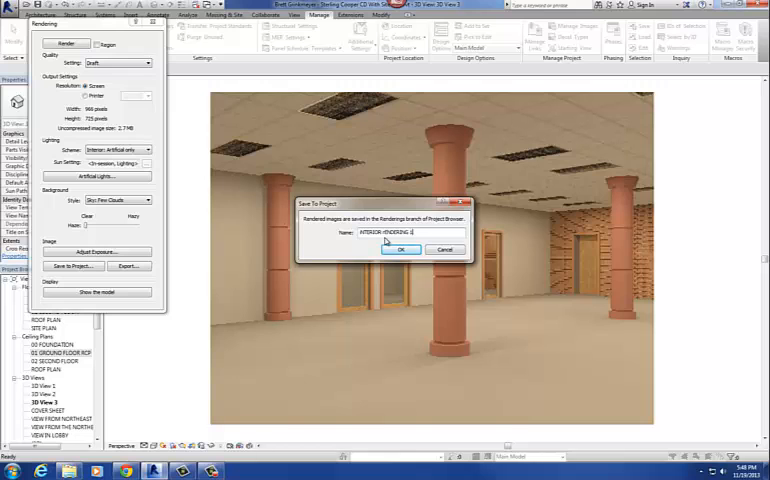
pyautogui.click(401, 249)
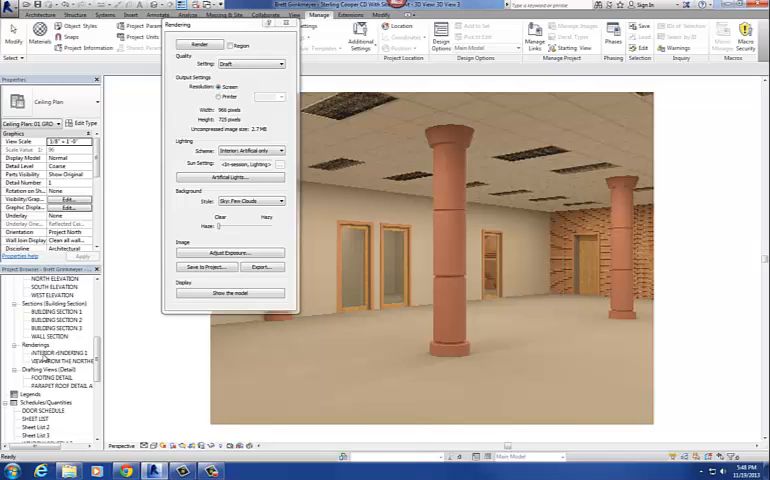
# - Export INTERIOR RENDERING 1 as a JPEG image file
pyautogui.click(55, 353)
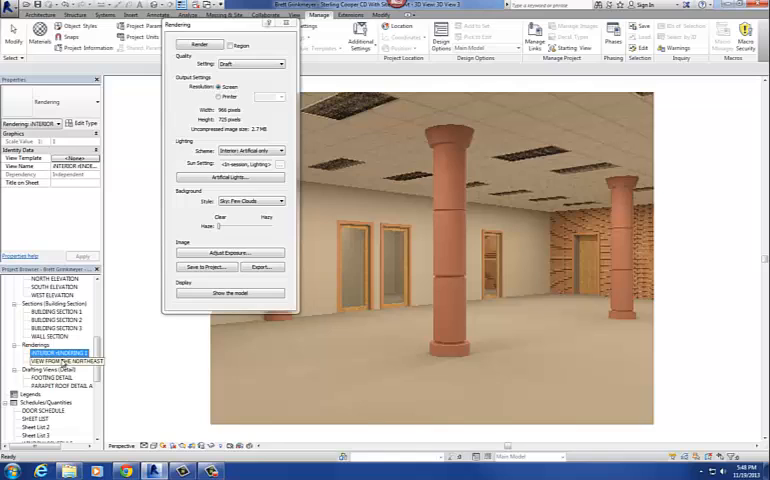
pyautogui.moveTo(490, 431)
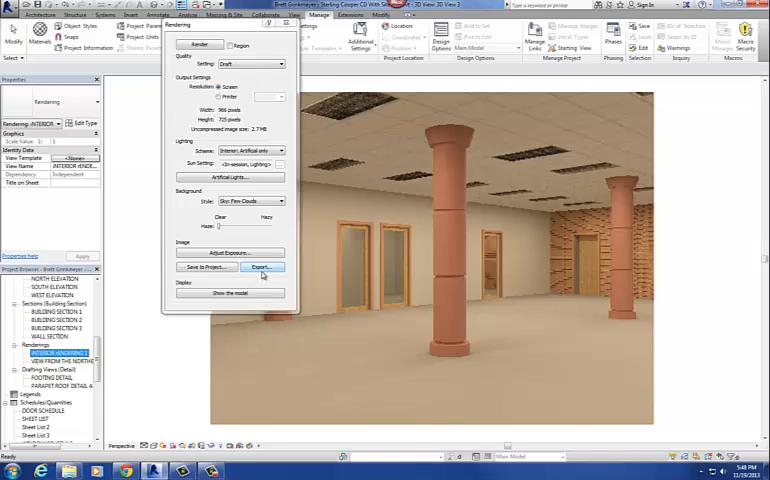
pyautogui.click(261, 267)
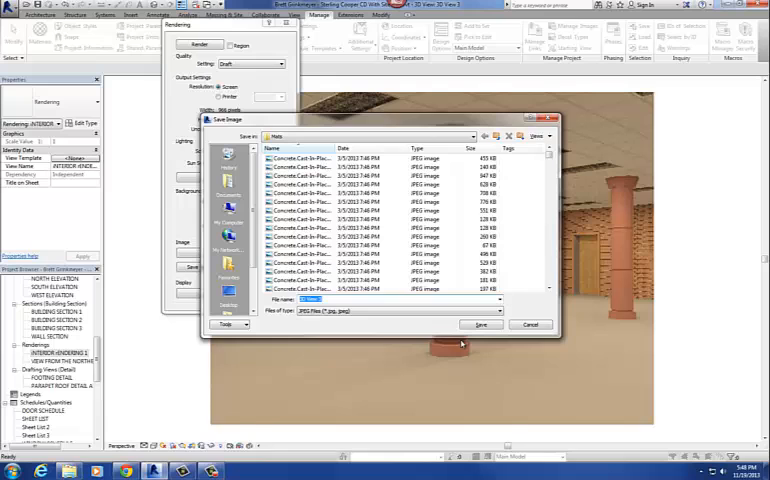
pyautogui.click(479, 324)
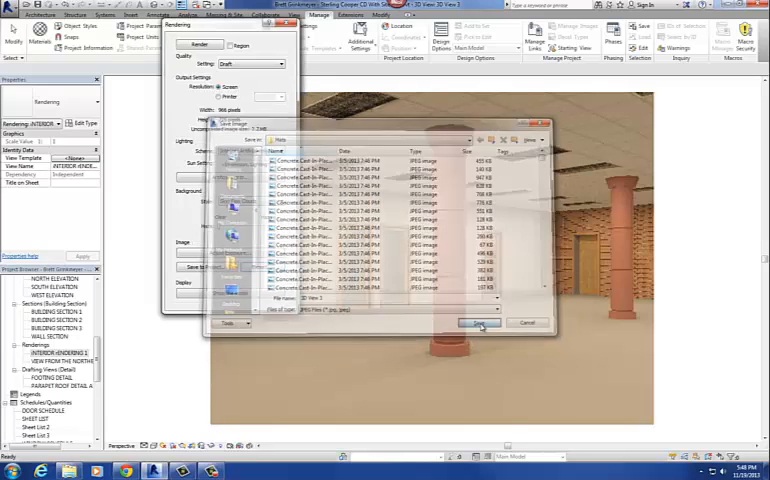
pyautogui.click(478, 322)
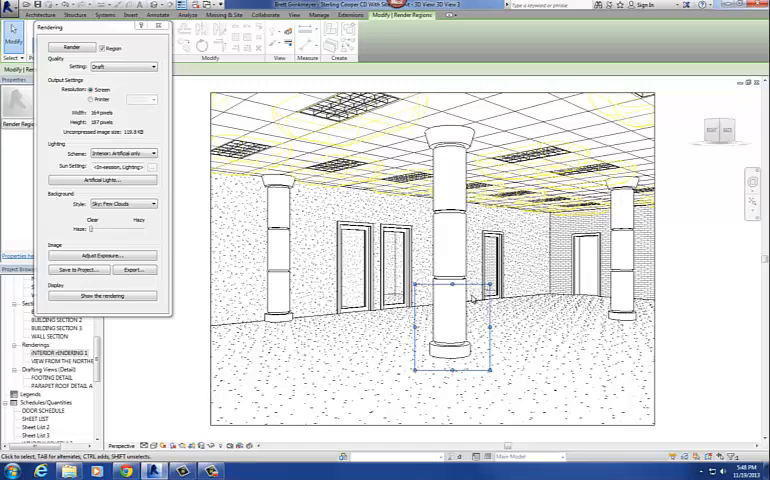
# - Close the Rendering dialog and open sheet G102 - GENERAL NOTES - PERSPECTIVE VIEWS
pyautogui.click(100, 48)
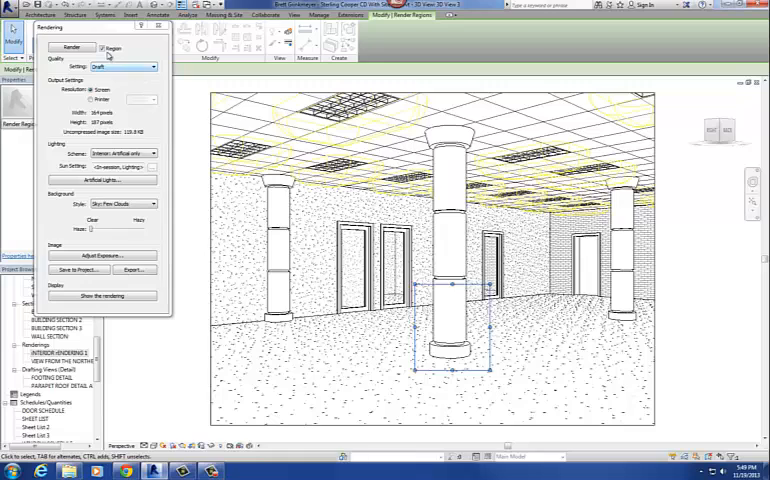
pyautogui.moveTo(104, 48)
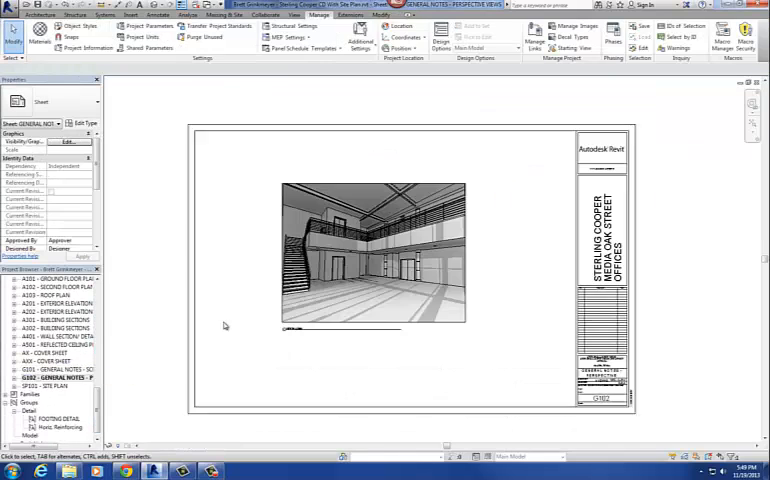
# - Remove the stair perspective from G102 and place INTERIOR RENDERING 1 in its spot
pyautogui.click(373, 250)
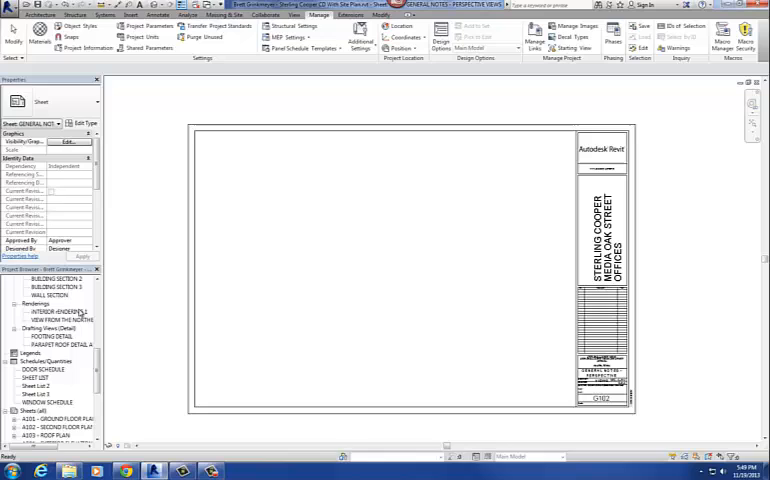
pyautogui.click(56, 311)
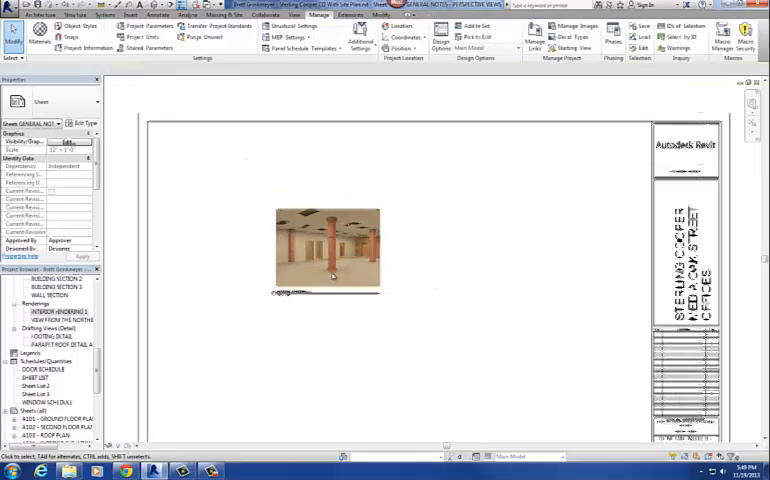
pyautogui.click(327, 248)
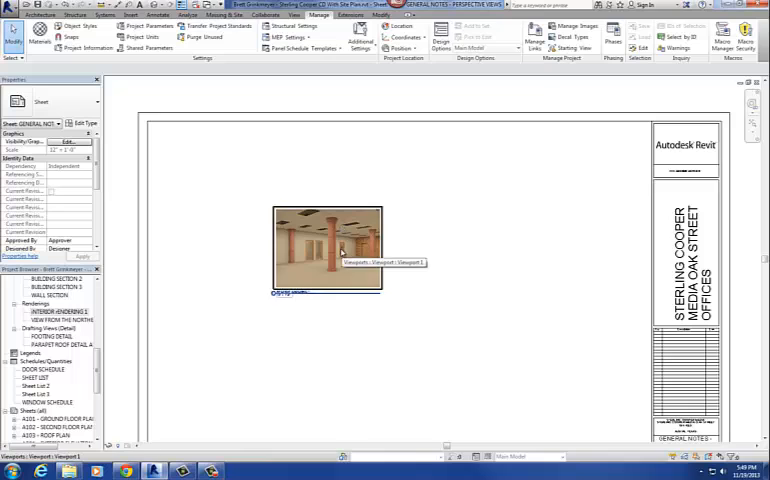
pyautogui.rightClick(328, 250)
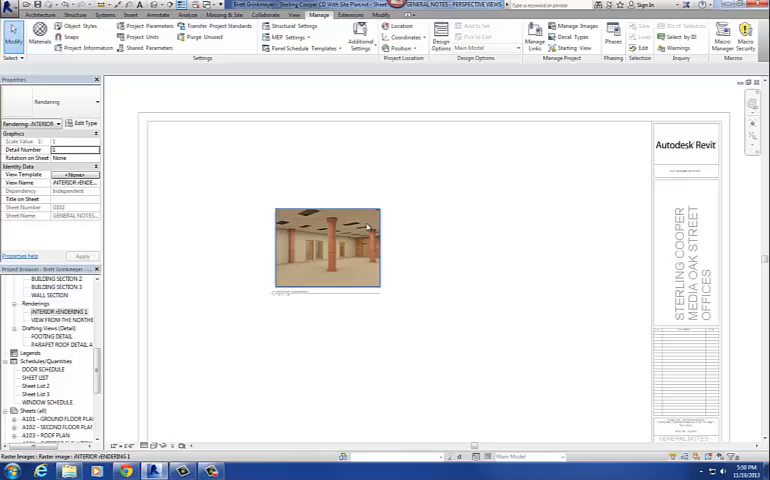
pyautogui.click(327, 248)
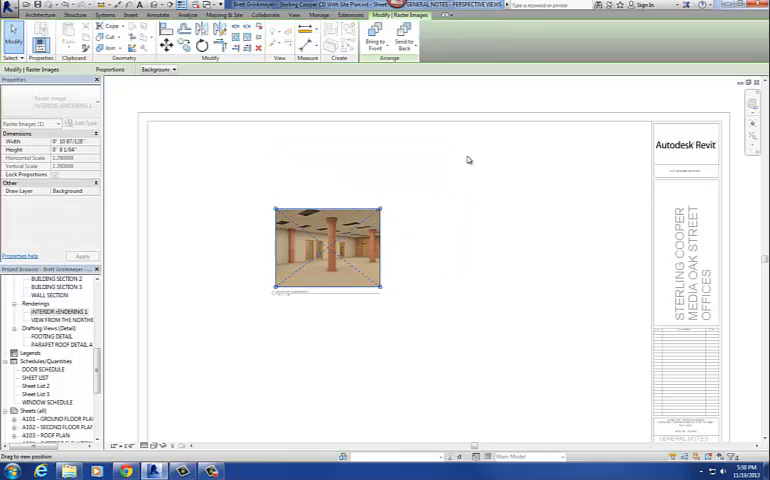
# - Drag the lobby image's corner grip larger, then reposition its view title beneath the image
pyautogui.moveTo(381, 288); pyautogui.dragTo(542, 349)
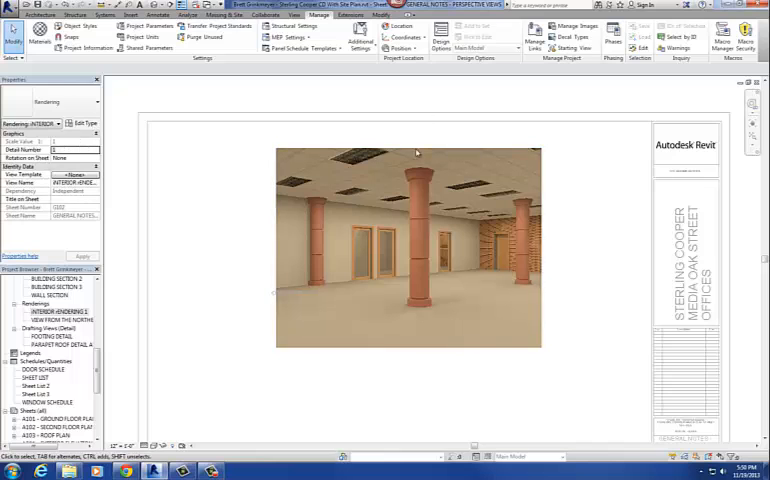
pyautogui.click(408, 240)
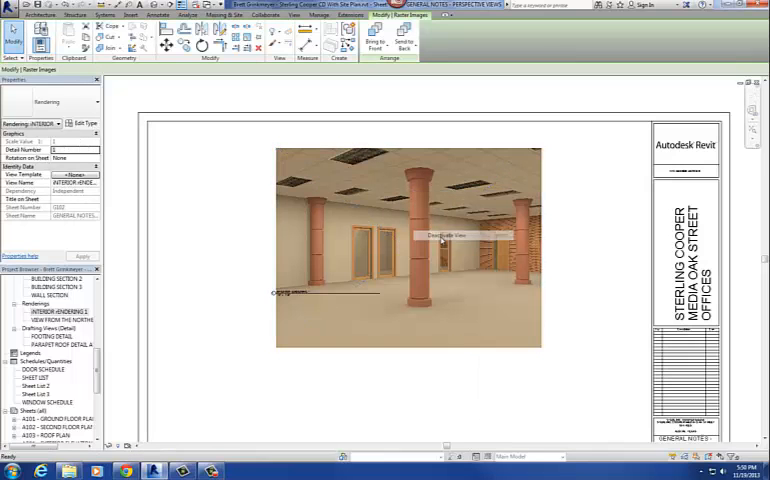
pyautogui.click(318, 15)
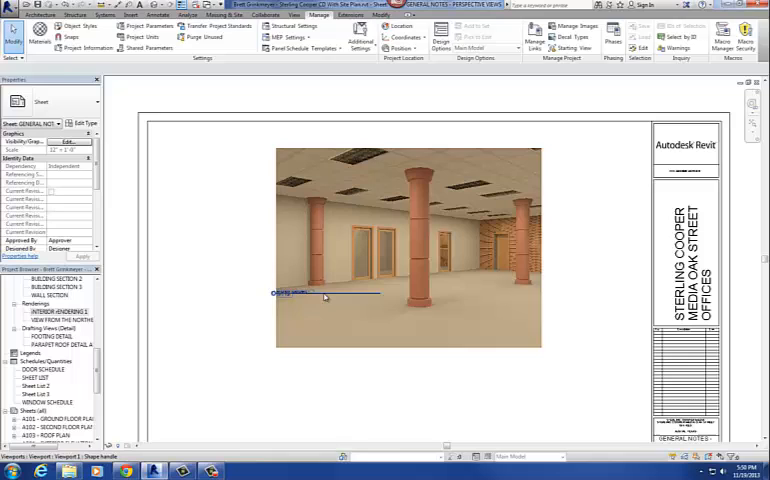
pyautogui.click(408, 245)
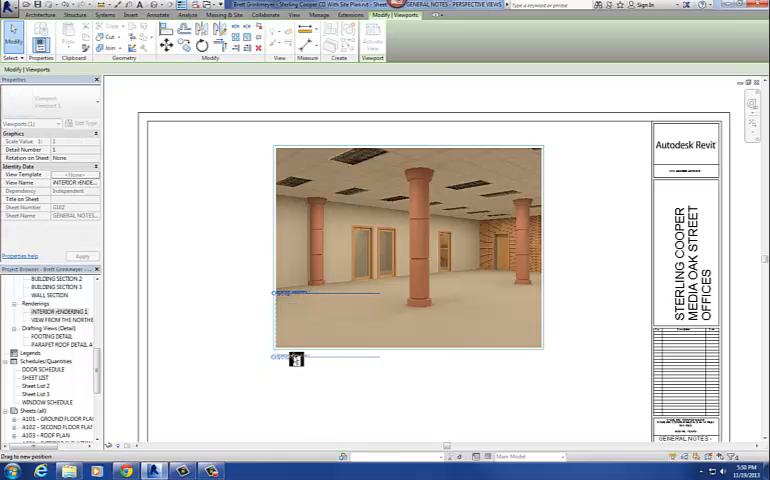
pyautogui.click(319, 15)
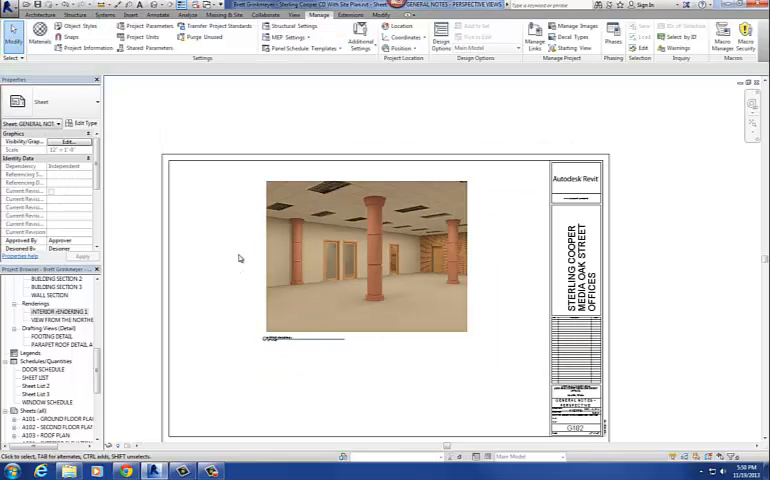